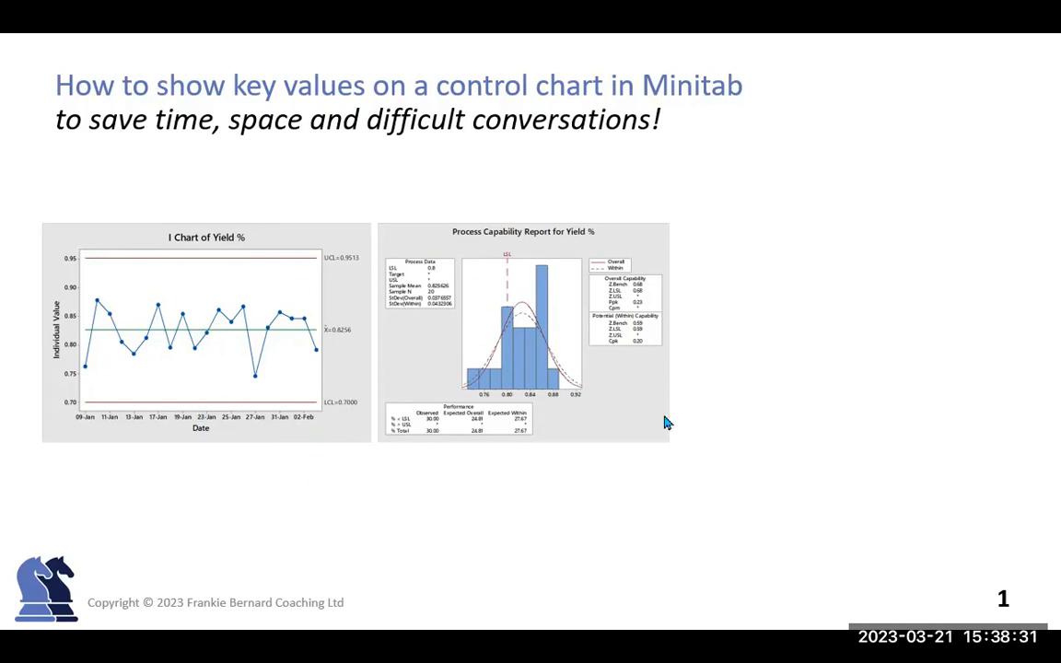
mouse_move(635, 427)
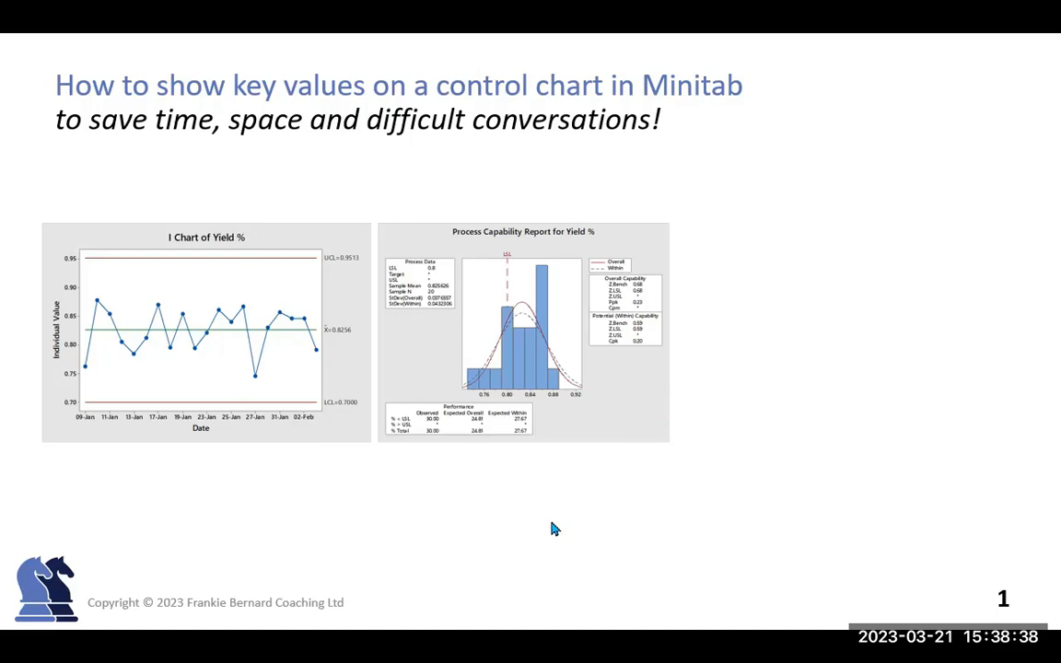
mouse_move(549, 518)
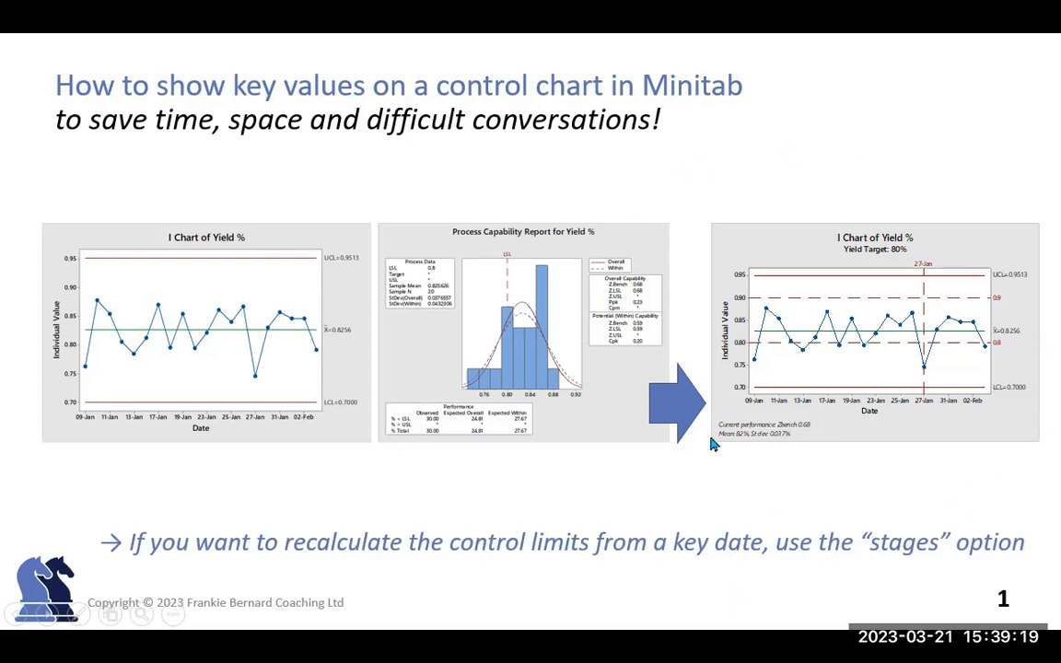
mouse_move(809, 458)
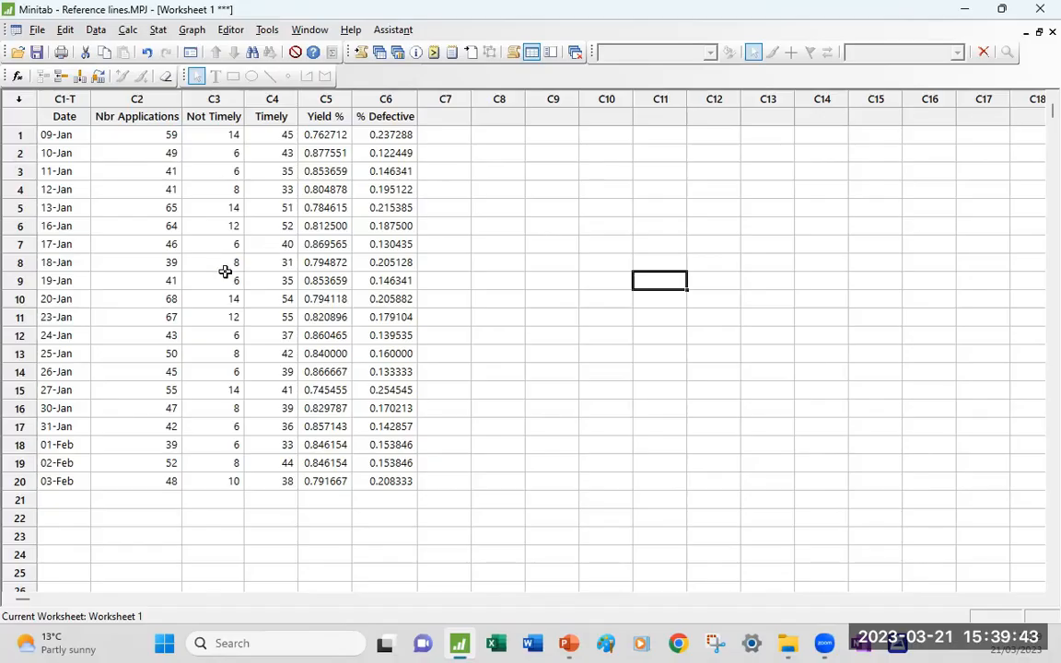
mouse_move(77, 204)
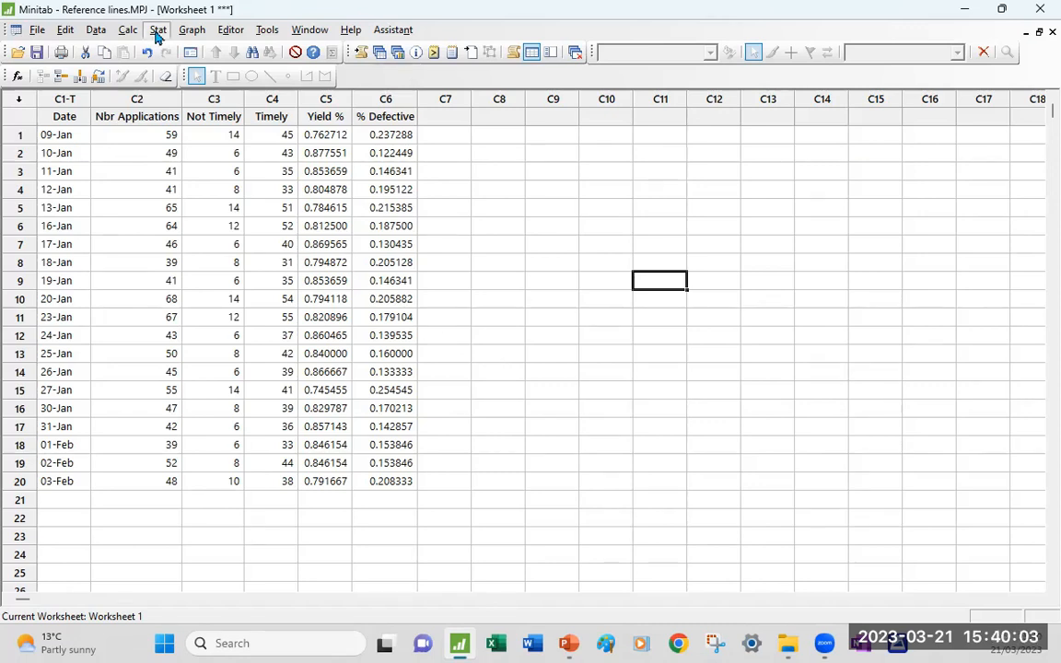
Open the Individuals control chart from Stat > Control Charts, charting Yield %
click(156, 29)
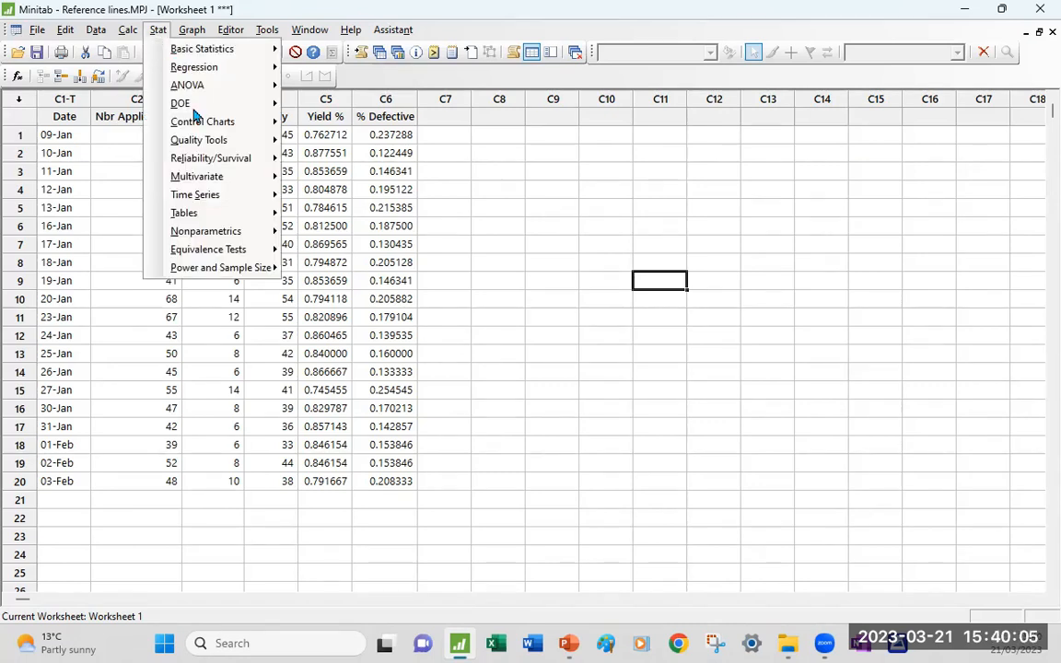
click(203, 122)
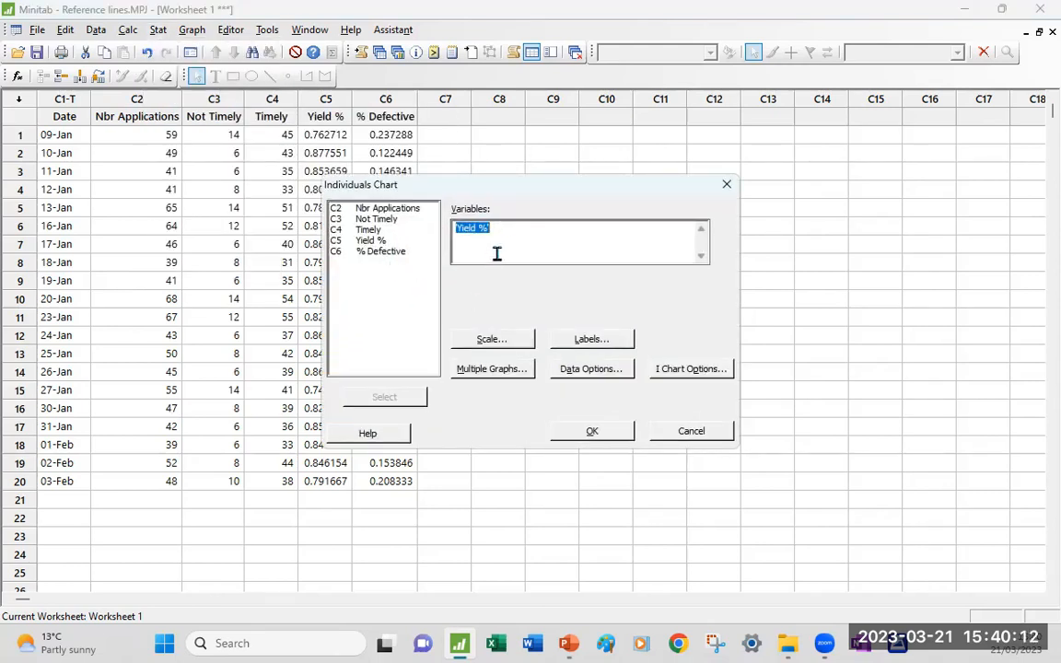
Keep the 0.8 Y reference line, drop 0.9, and add a time-position reference at 15
click(491, 338)
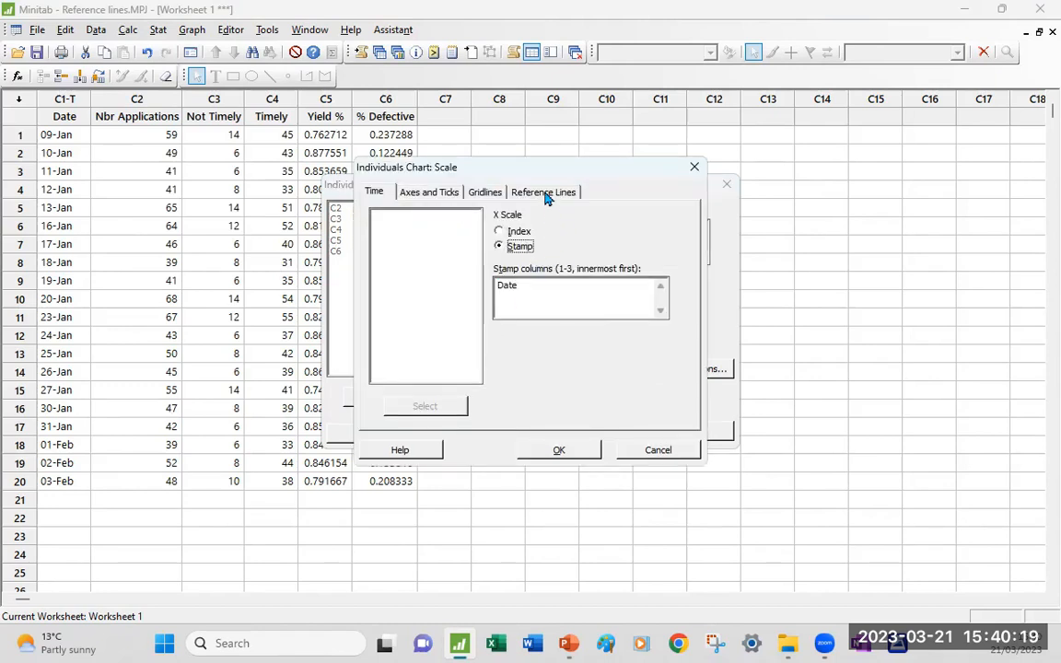
click(542, 192)
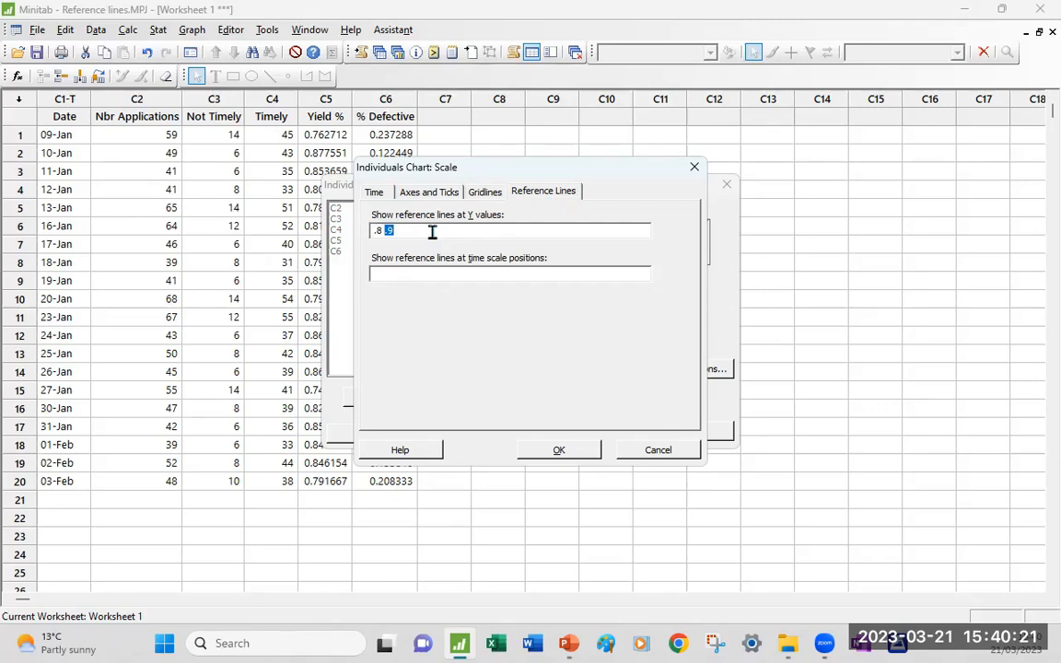
key(Backspace)
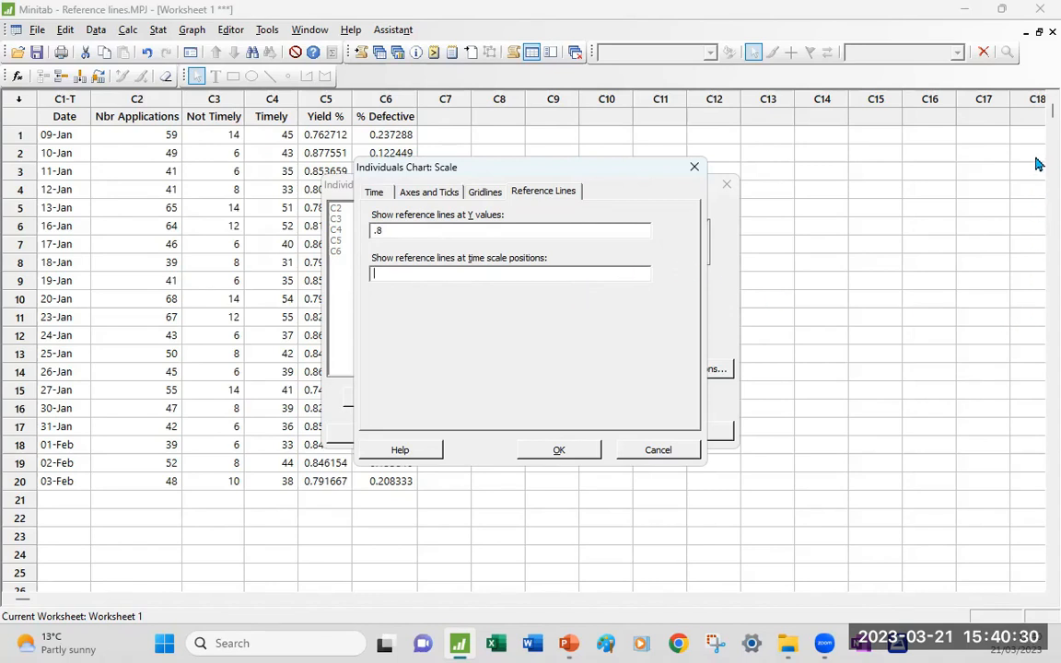
mouse_move(107, 350)
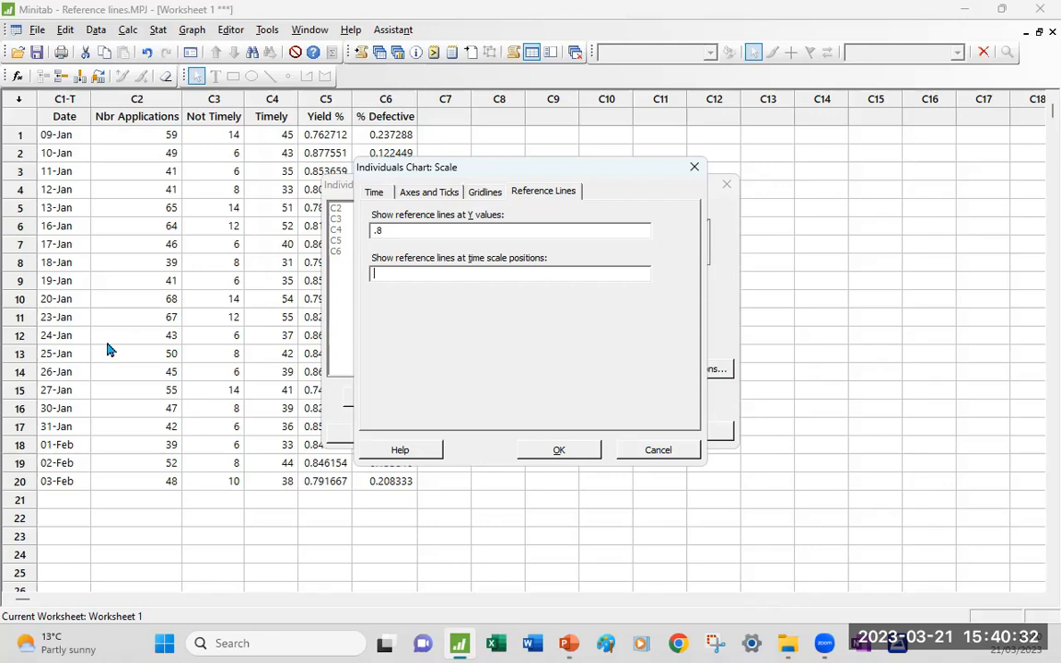
mouse_move(9, 407)
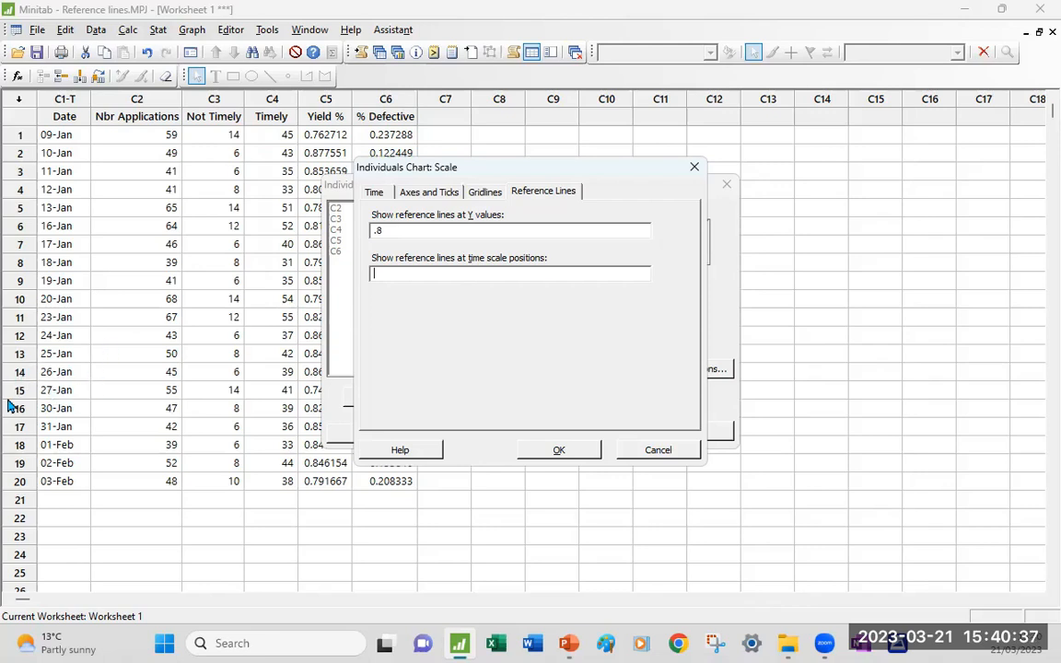
text(1)
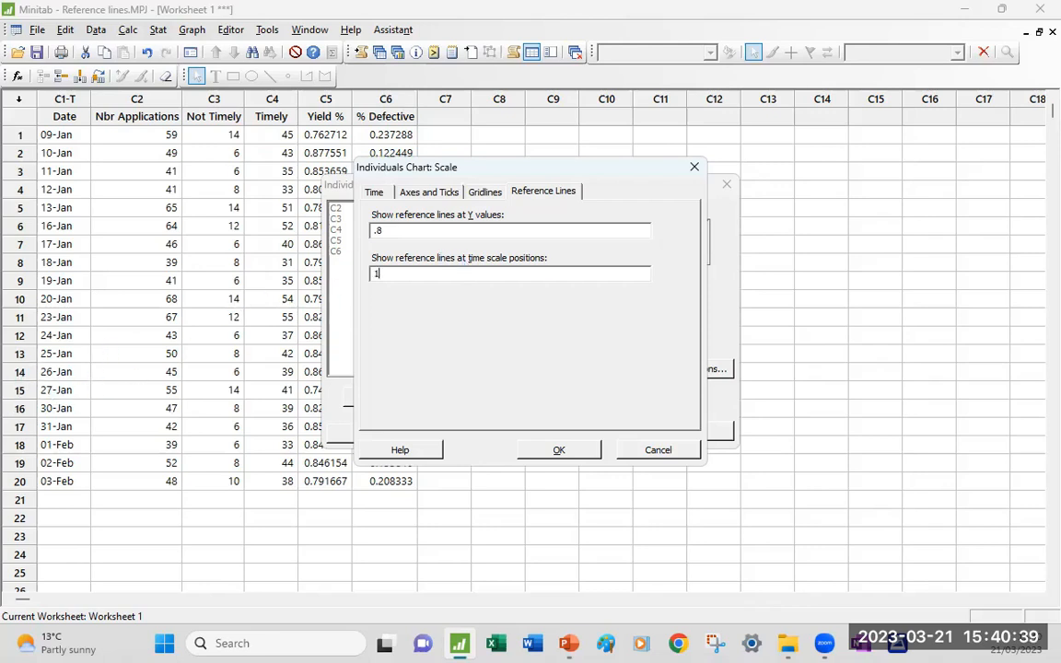
text(5)
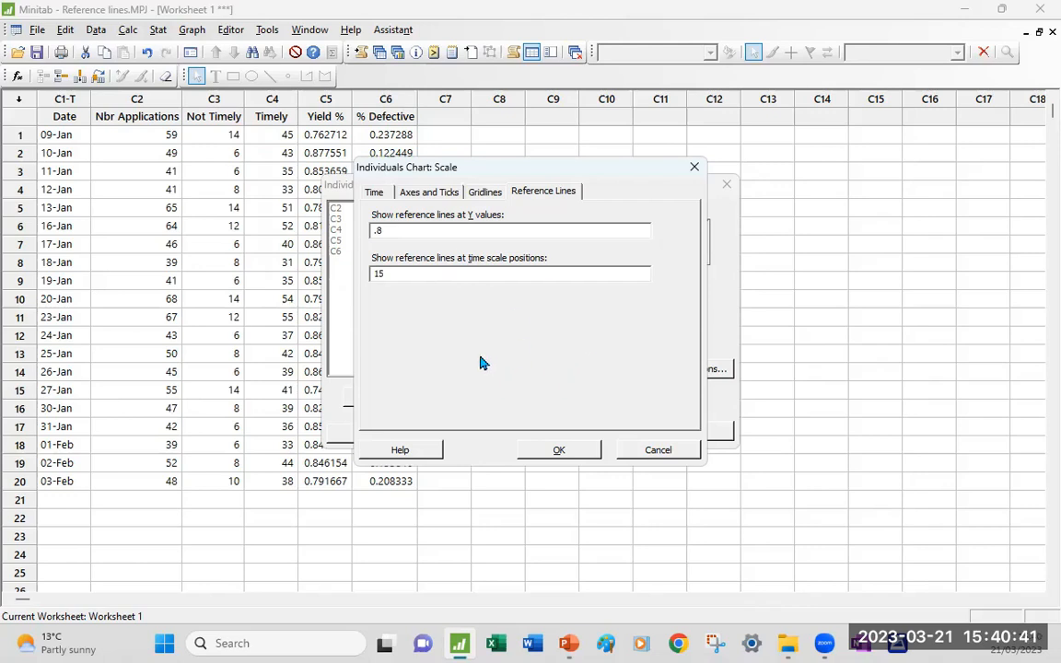
mouse_move(504, 360)
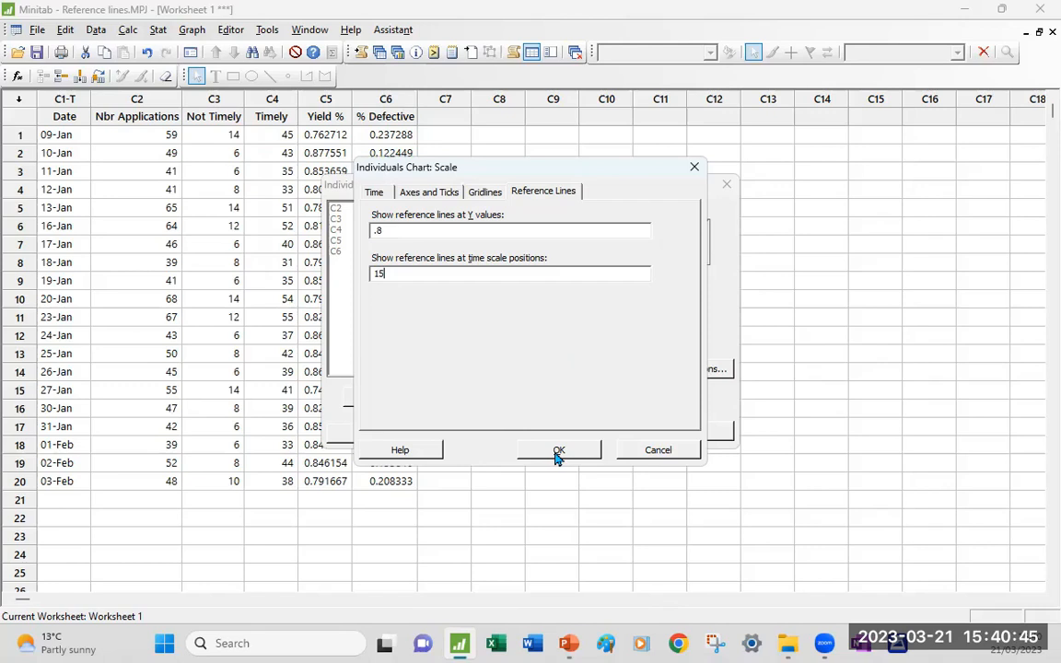
click(558, 451)
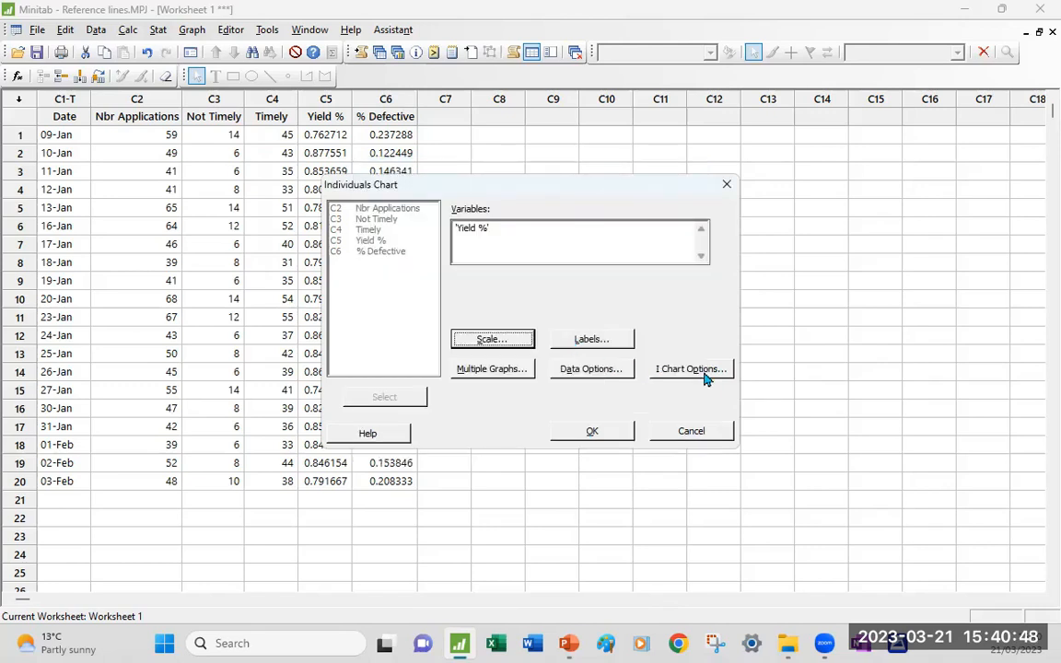
Check the special-cause tests in I Chart Options unchanged, then bring up Labels
click(689, 369)
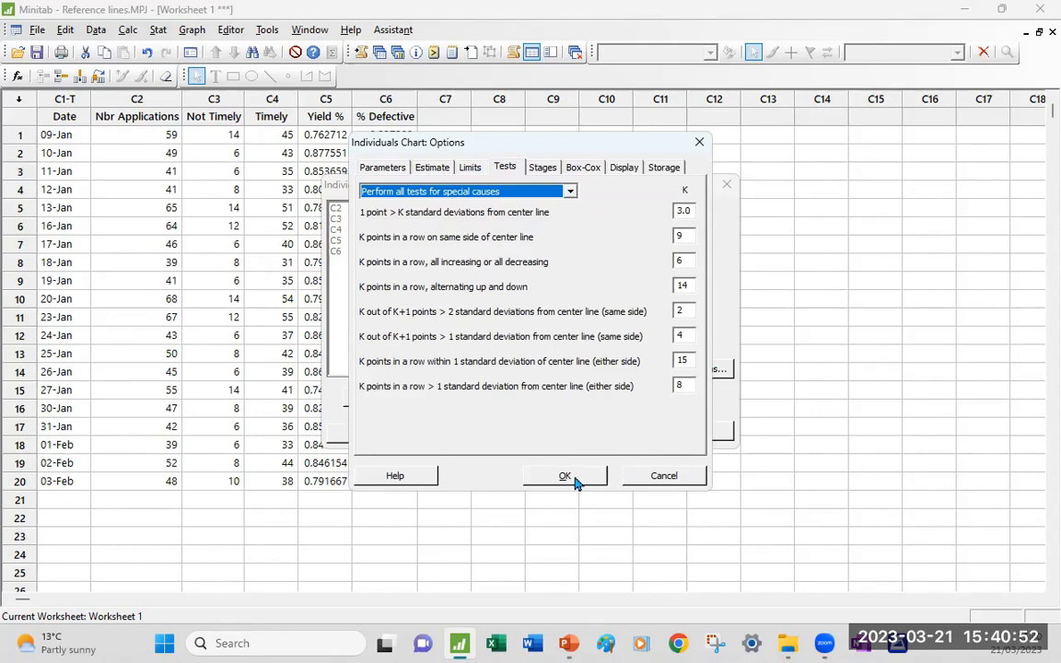
click(565, 475)
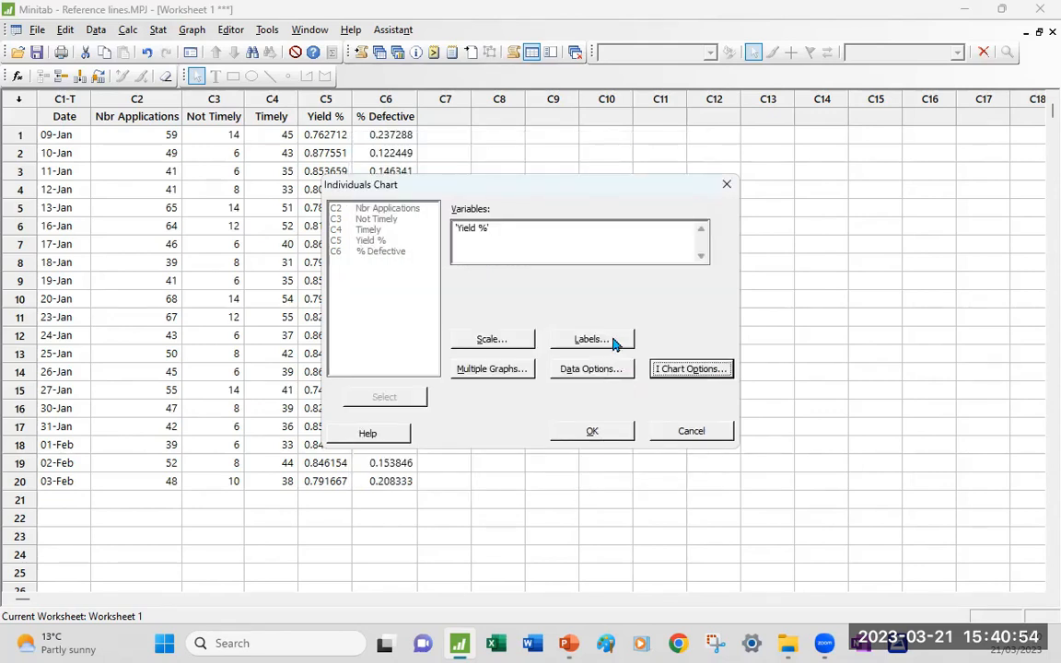
click(590, 339)
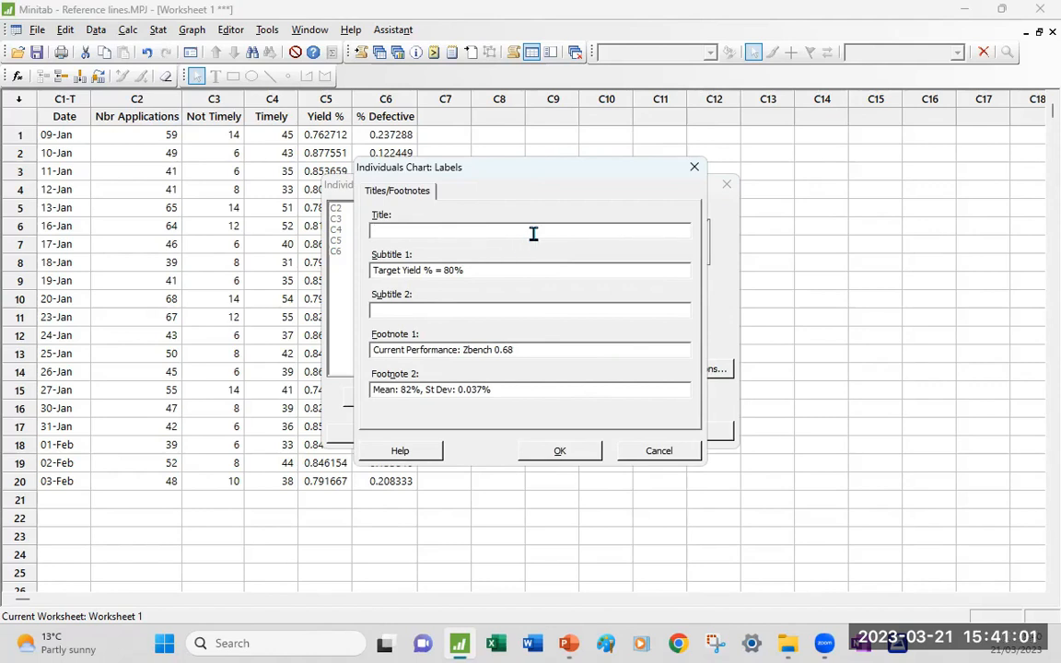
Enter the title 'Loan Application Timeliness' and generate the I chart of Yield %
text(Loan Application Timeliness)
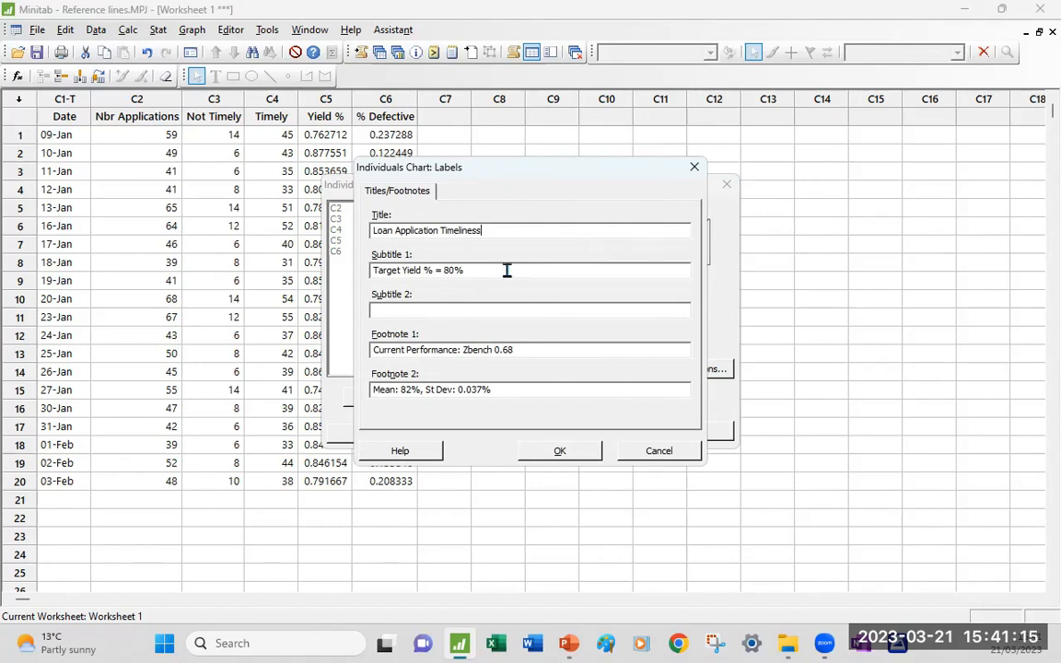
mouse_move(371, 426)
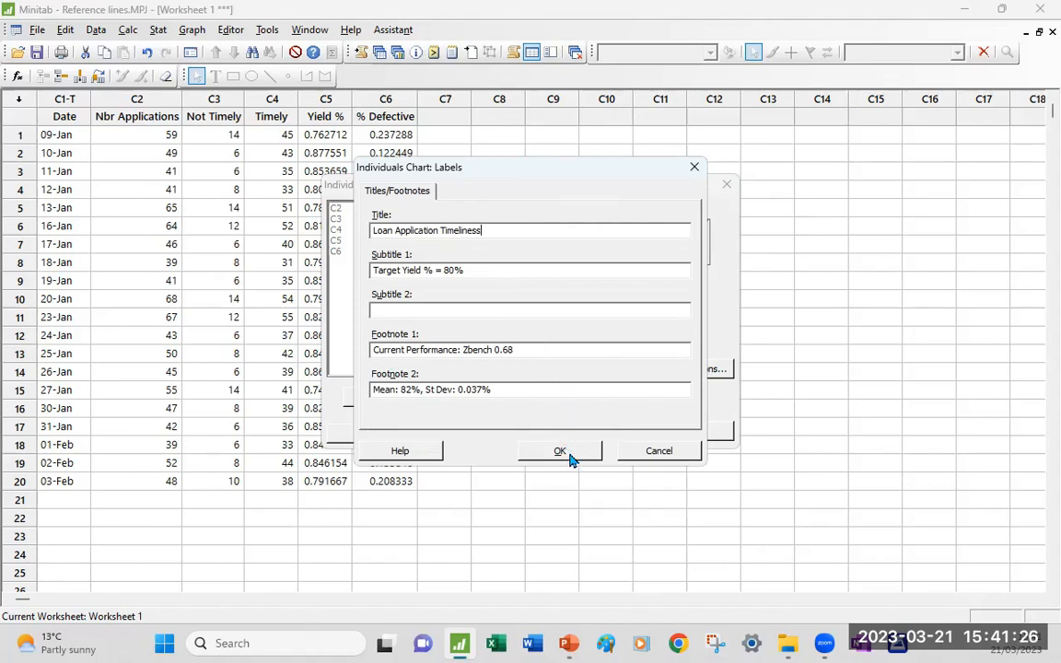
click(559, 450)
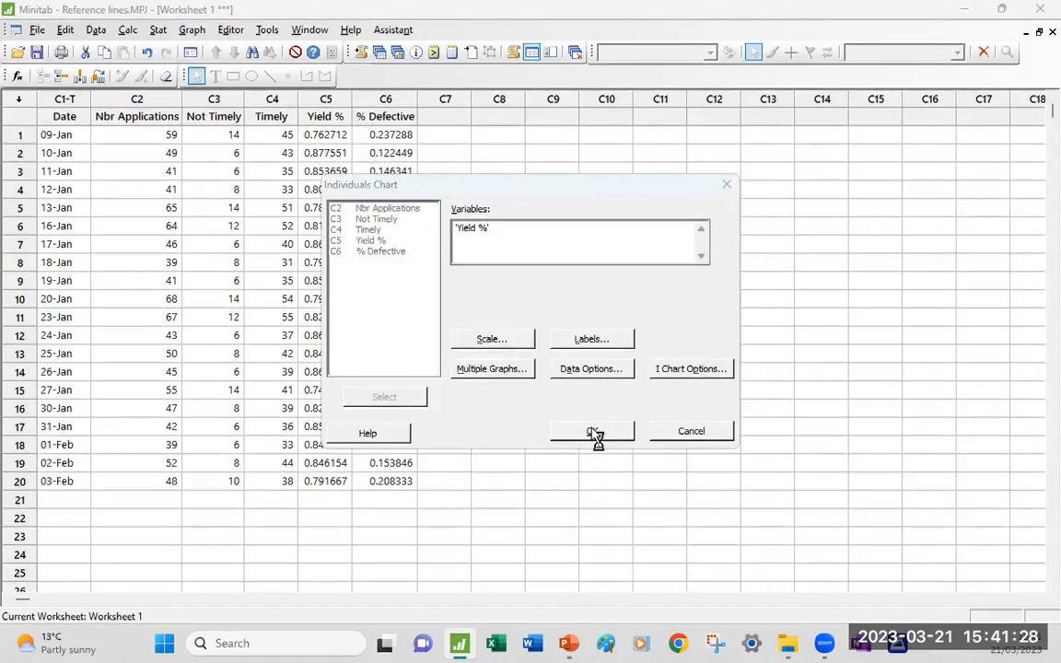
click(591, 431)
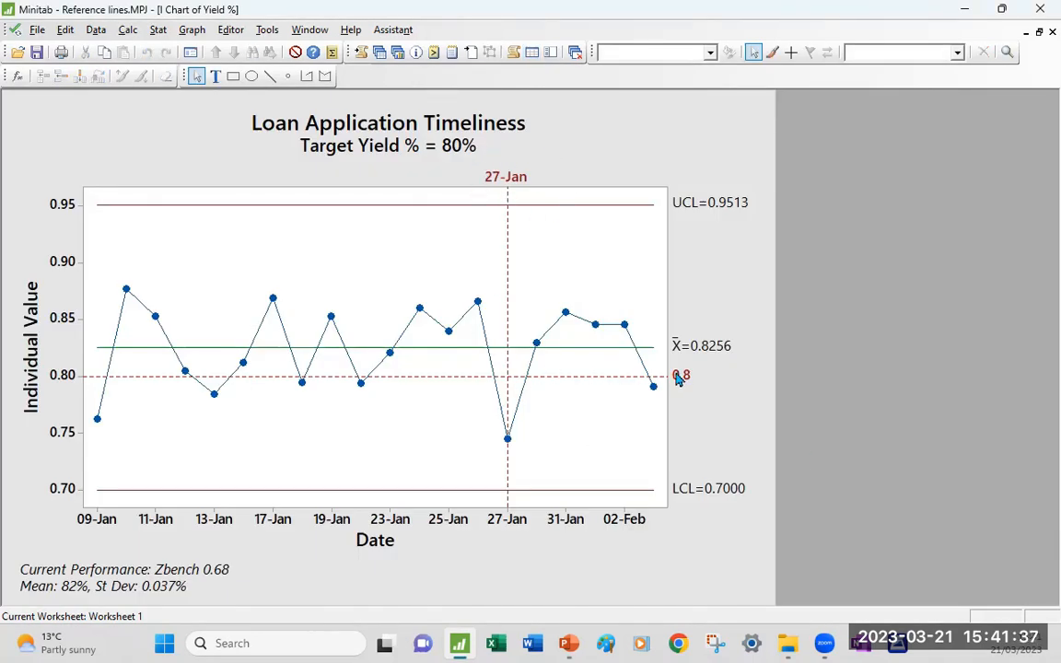
mouse_move(675, 382)
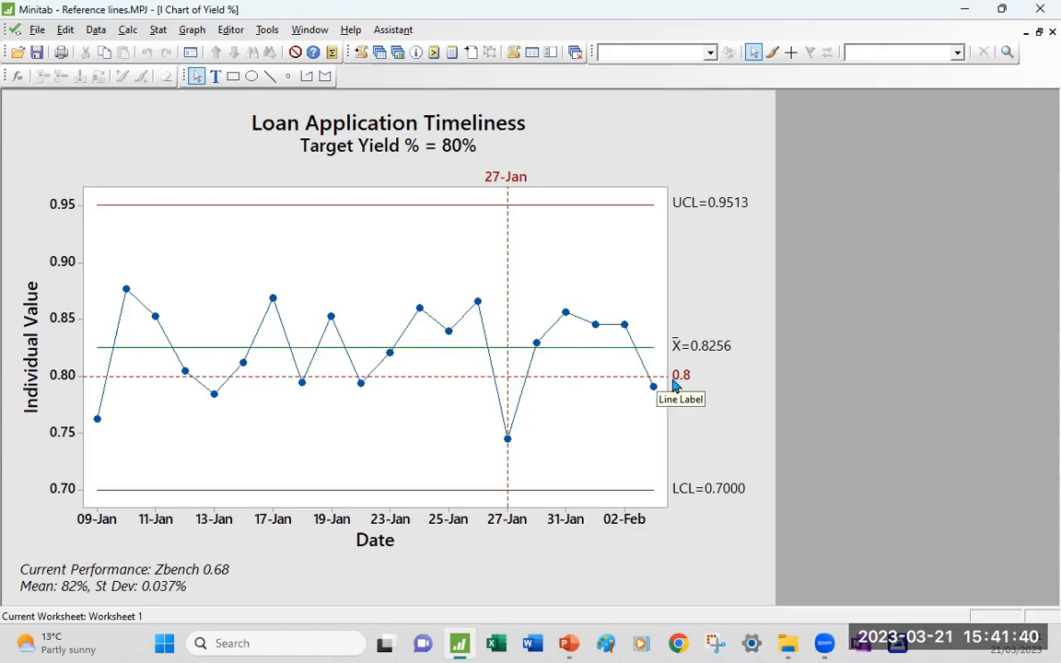
mouse_move(384, 172)
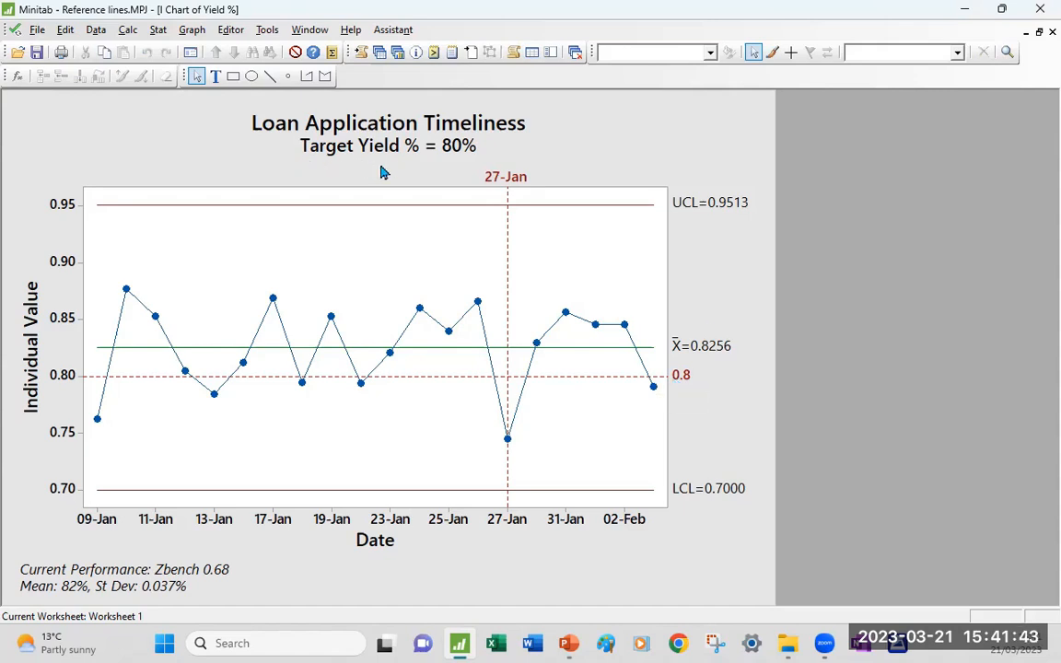
mouse_move(359, 157)
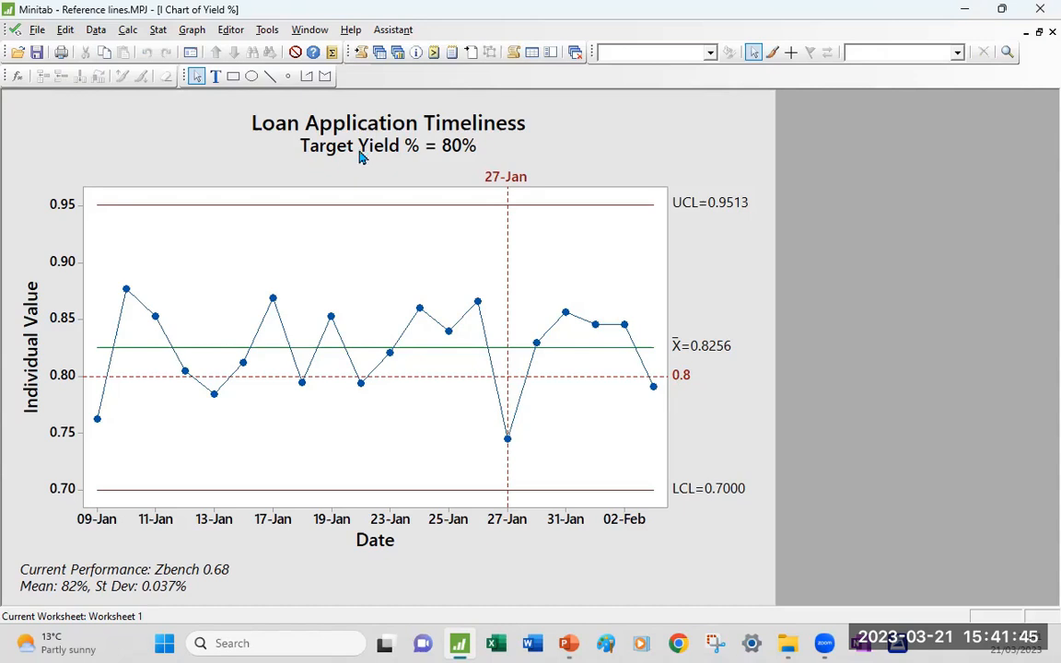
mouse_move(380, 169)
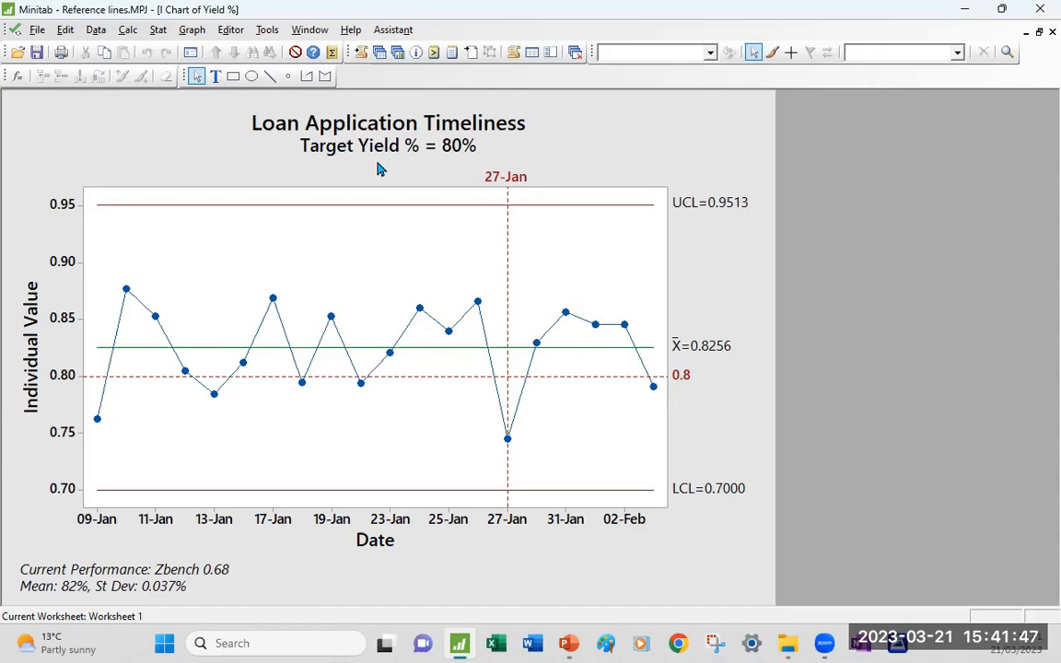
mouse_move(386, 164)
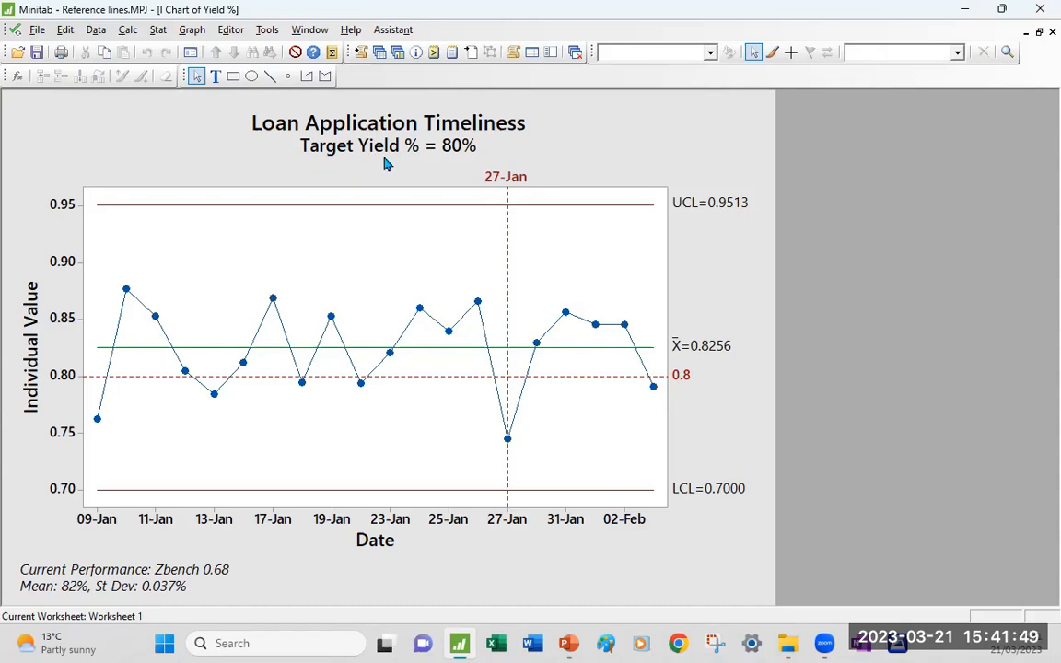
mouse_move(376, 160)
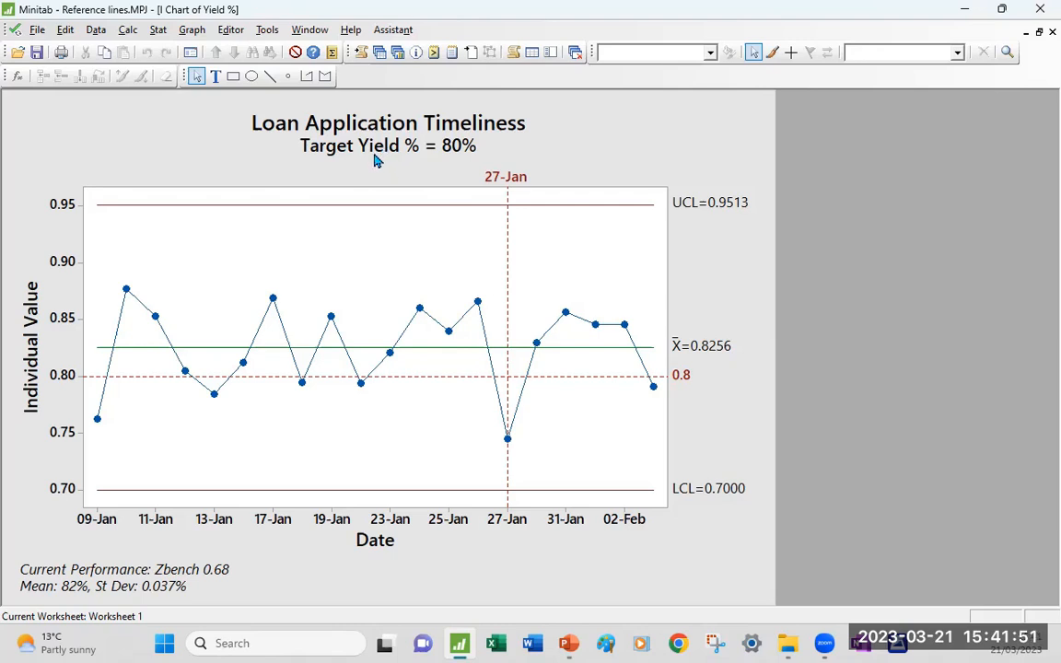
mouse_move(385, 172)
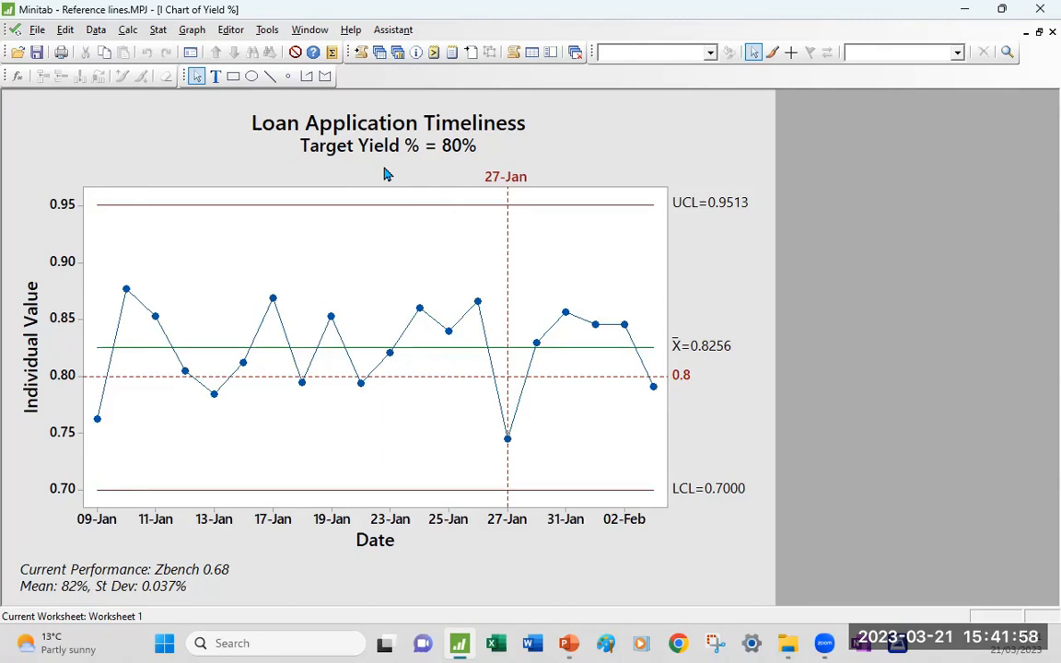
mouse_move(390, 181)
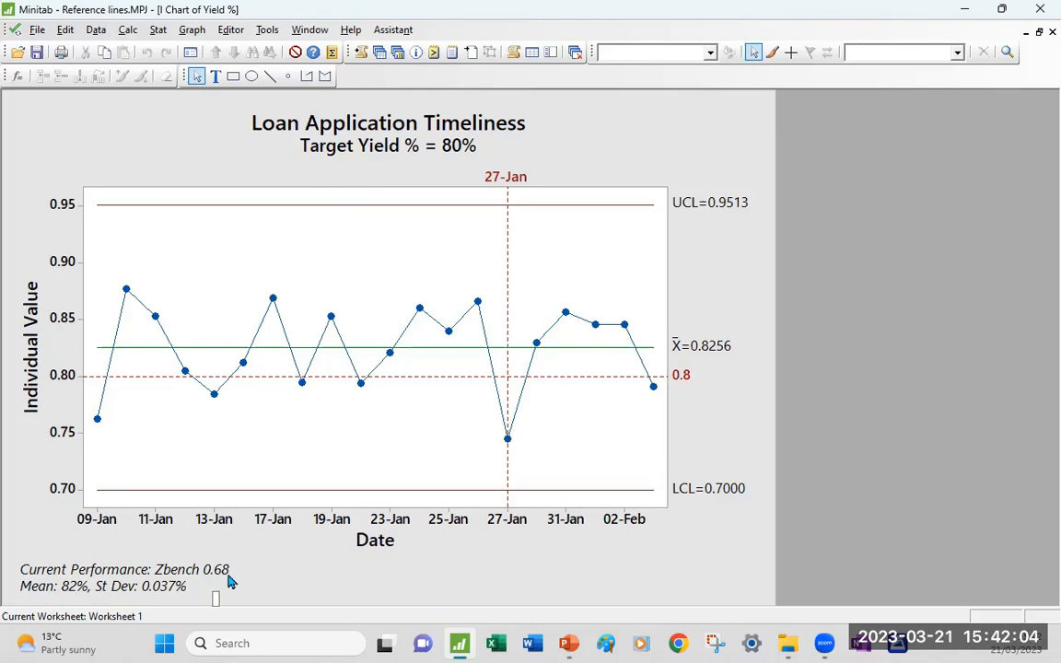
mouse_move(230, 580)
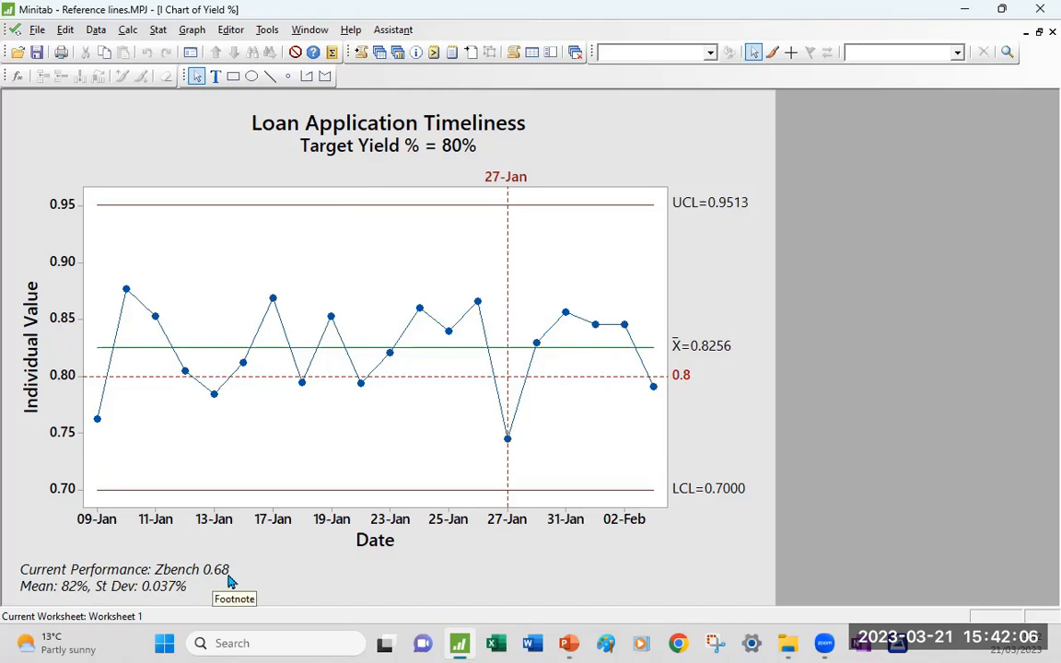
mouse_move(133, 594)
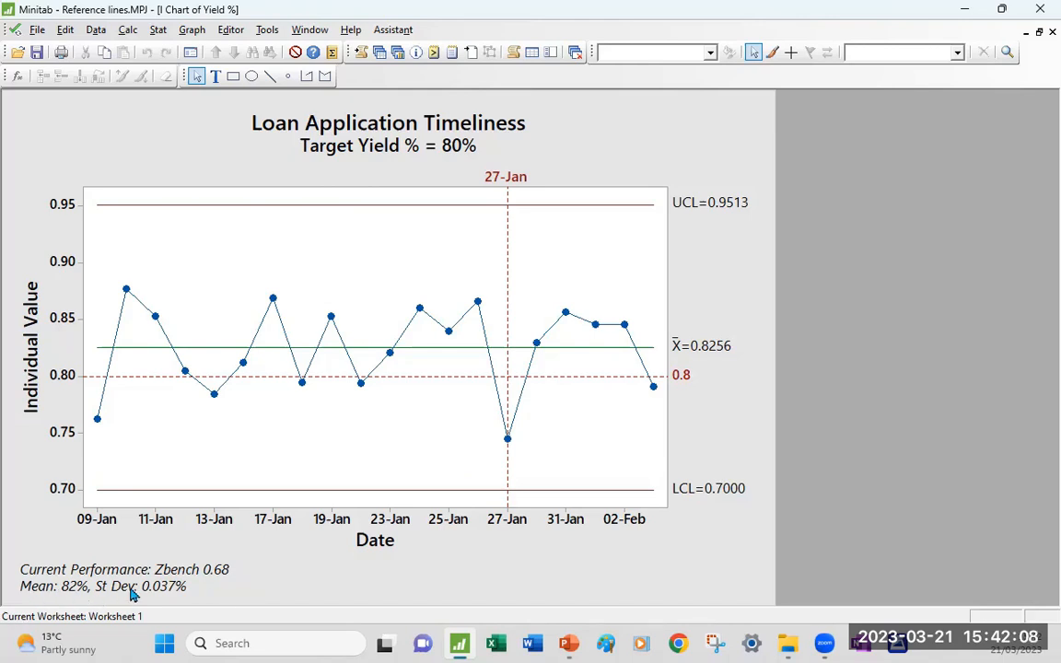
mouse_move(137, 606)
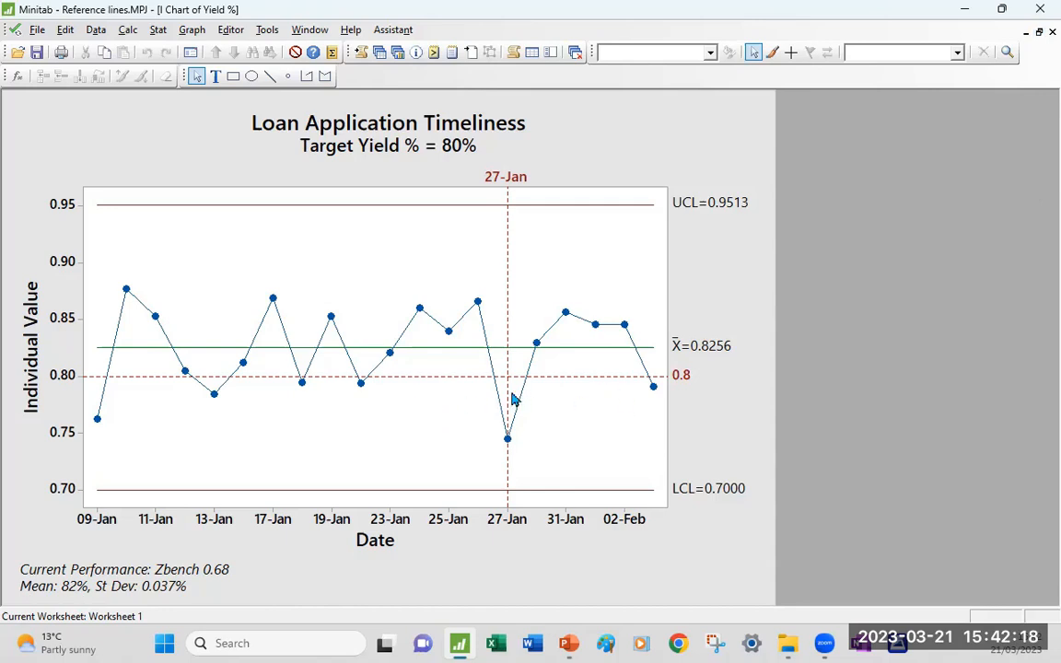
mouse_move(1037, 51)
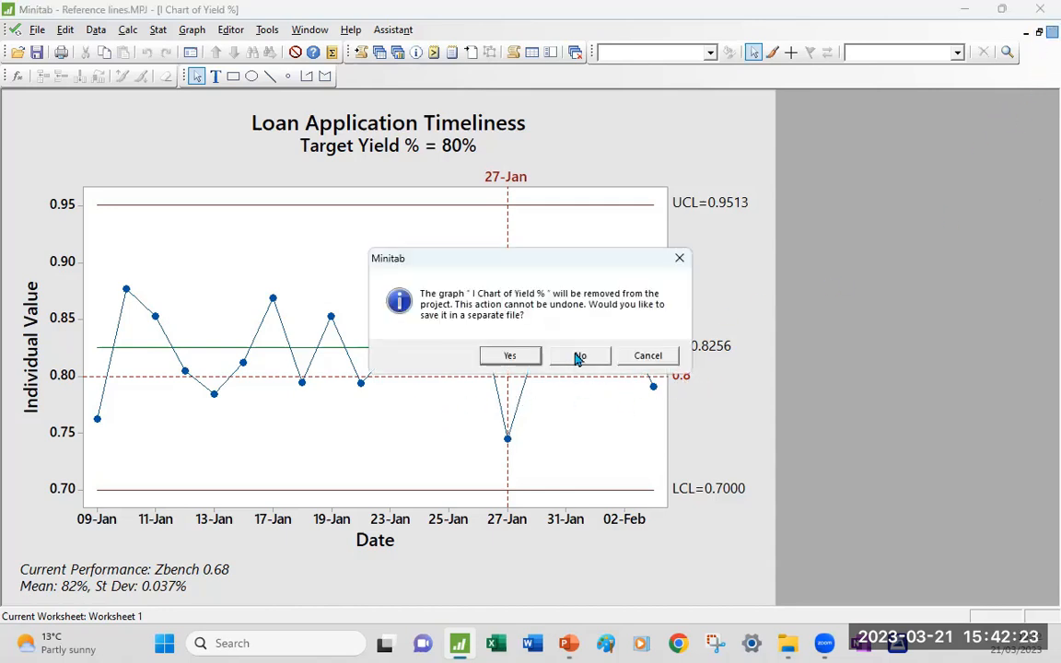
Discard the old chart and set Y reference lines at 0.75 and 0.9
click(579, 355)
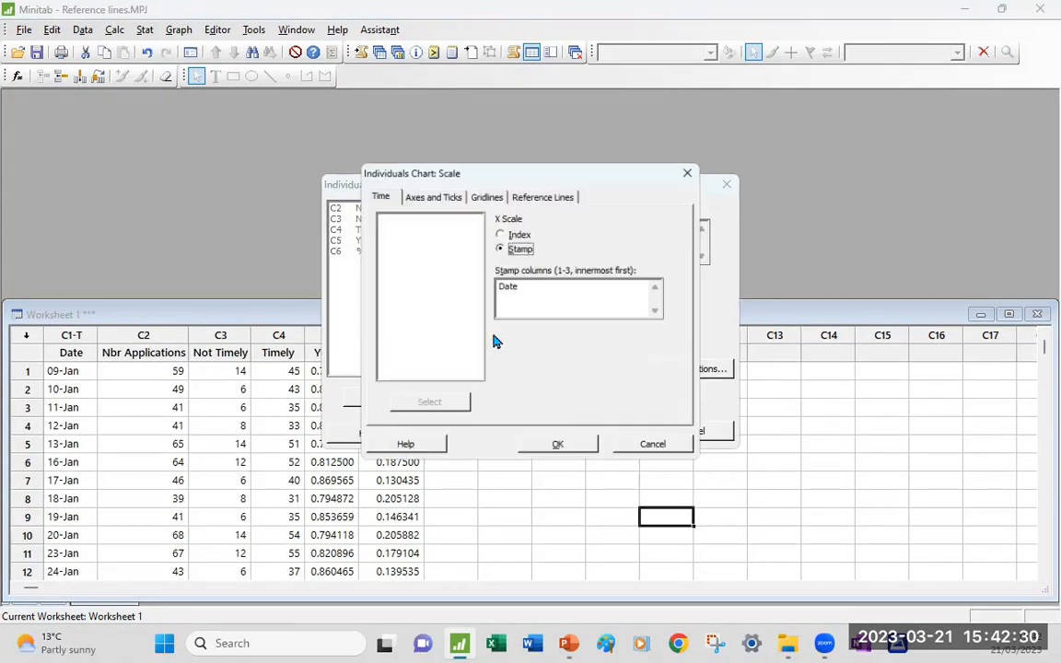
click(542, 196)
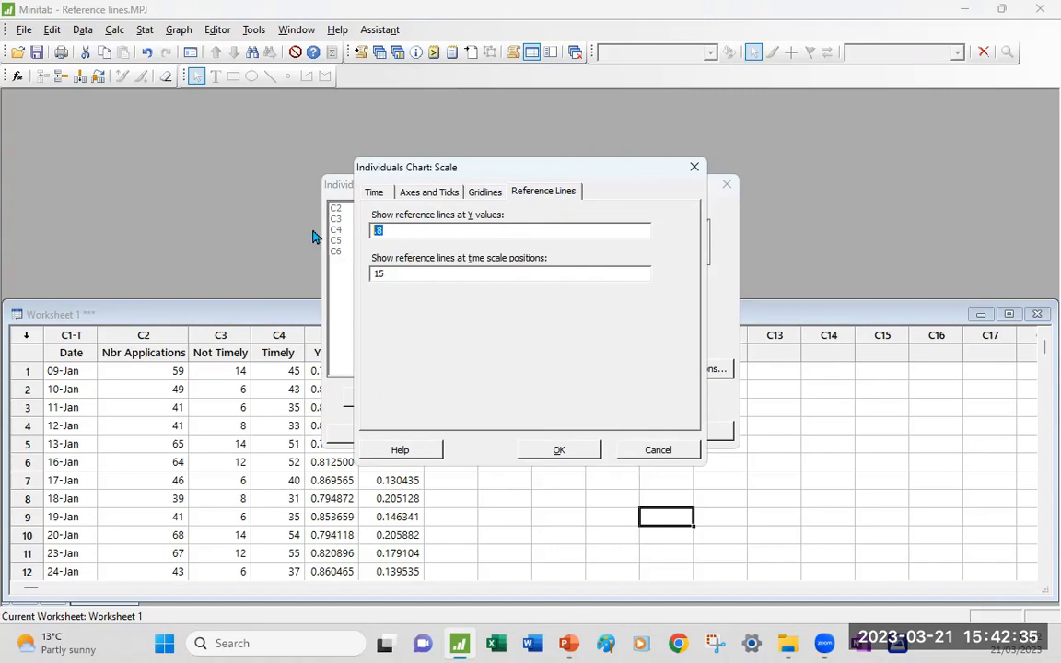
text(.75)
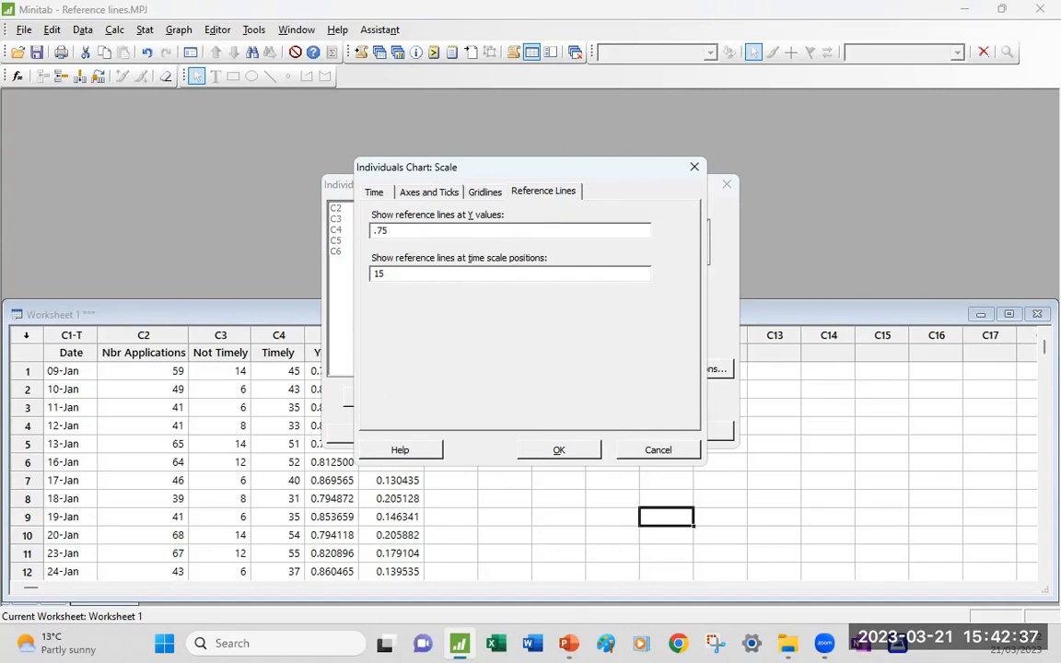
text(.9)
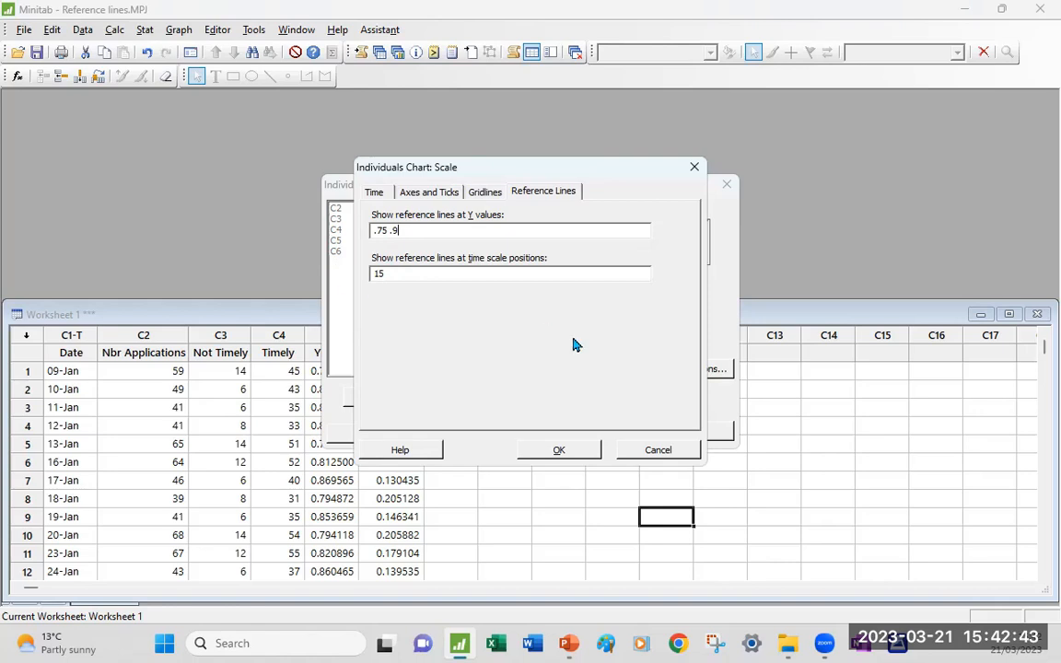
click(558, 449)
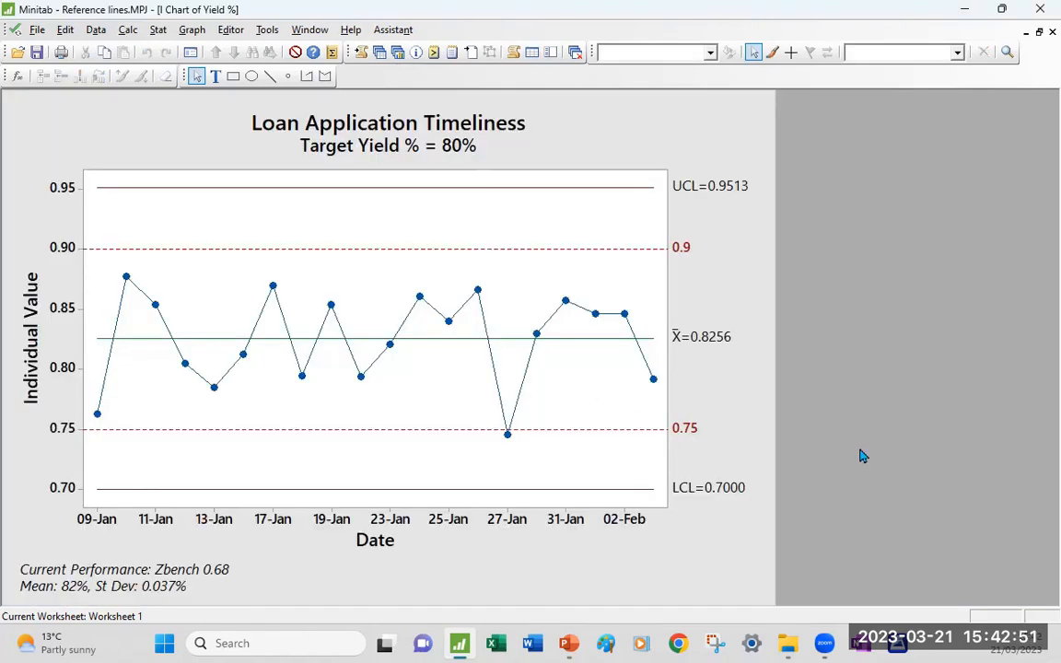
mouse_move(571, 154)
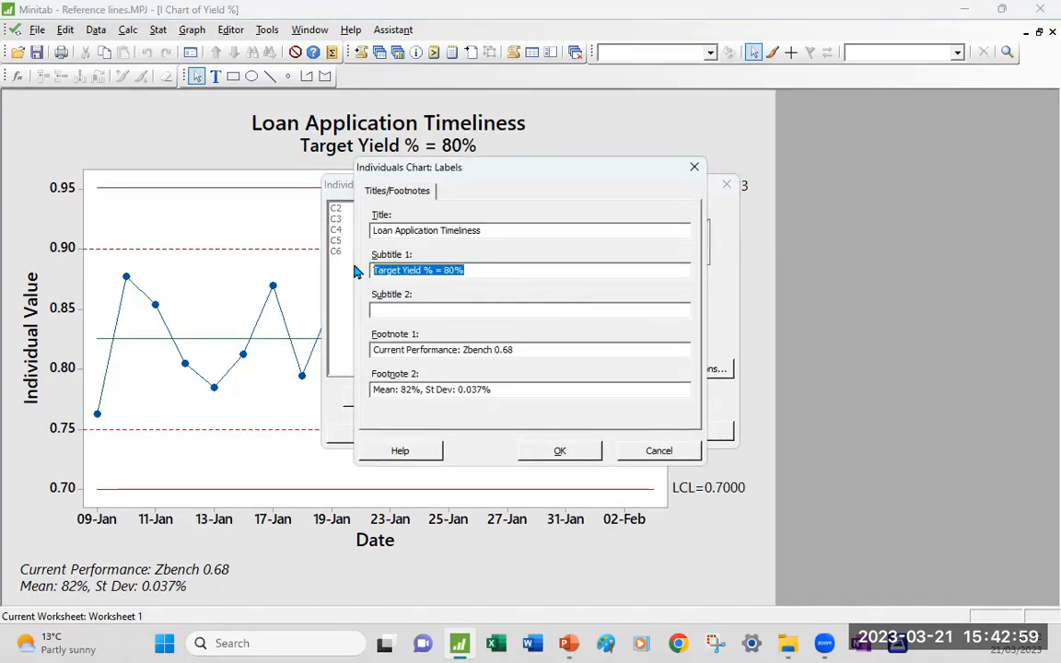
Replace Subtitle 1 with 'LSL: 75%, USL: 90%' in the Titles/Footnotes labels
text(LSL: 75%)
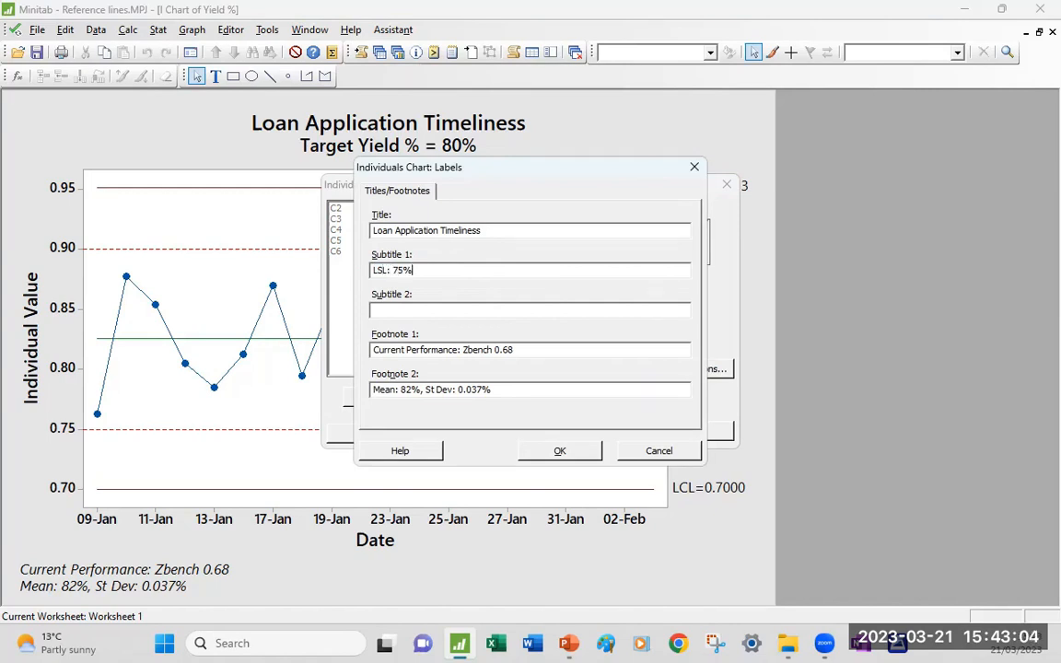
text(,)
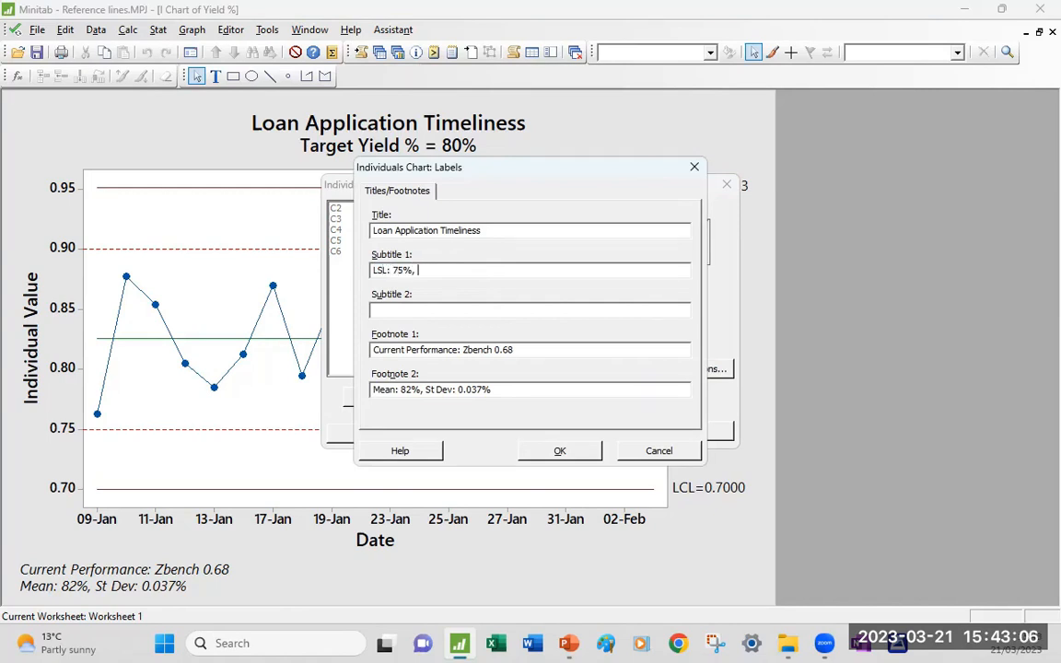
text(USL:)
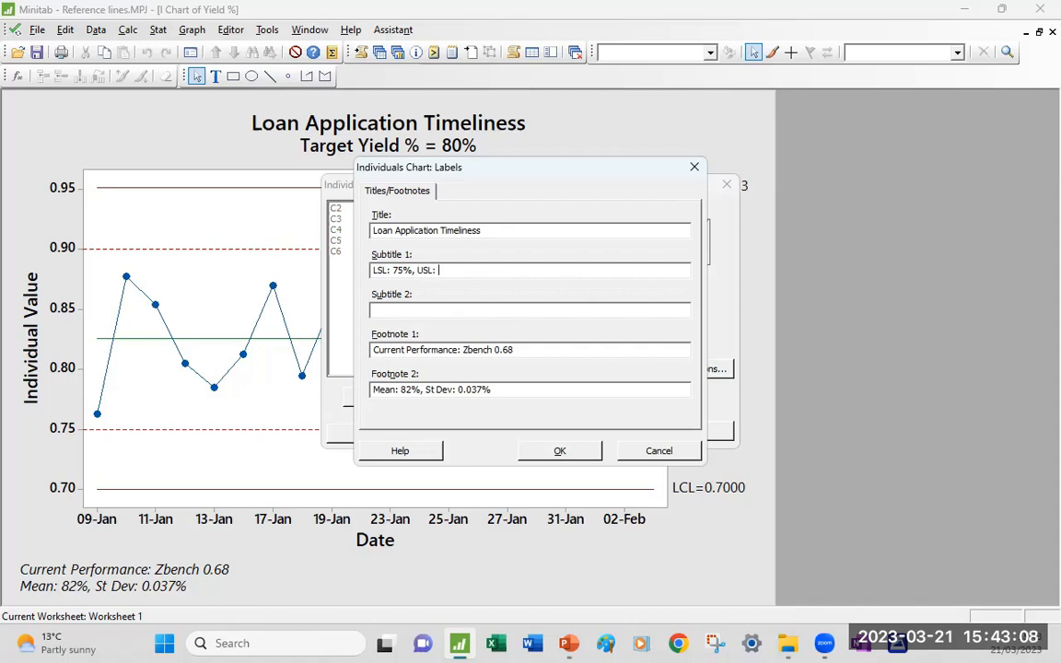
click(559, 450)
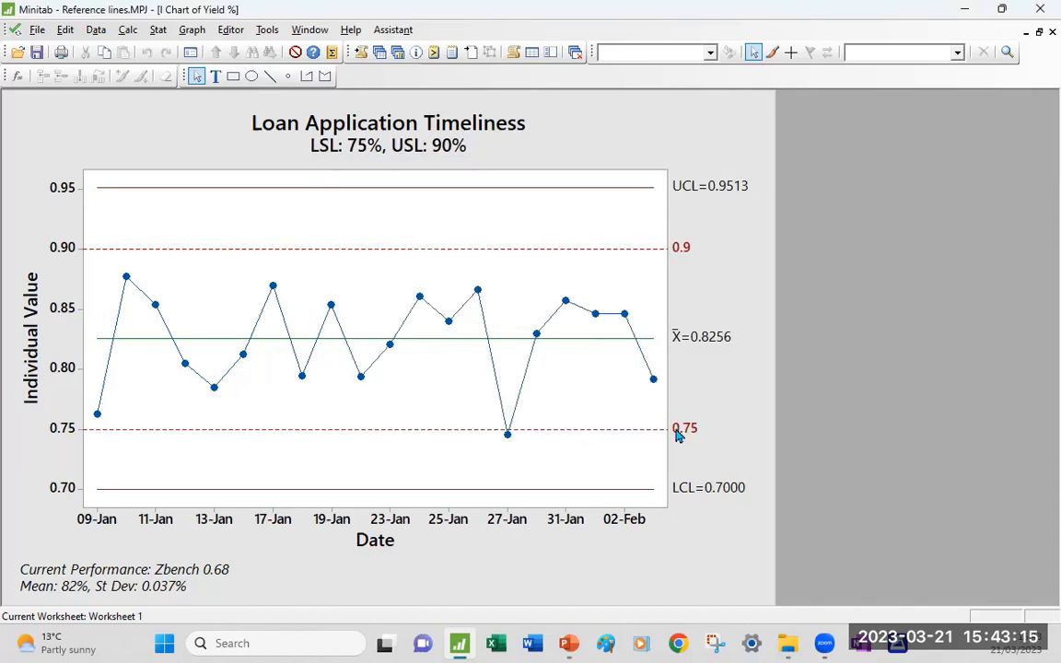
mouse_move(763, 404)
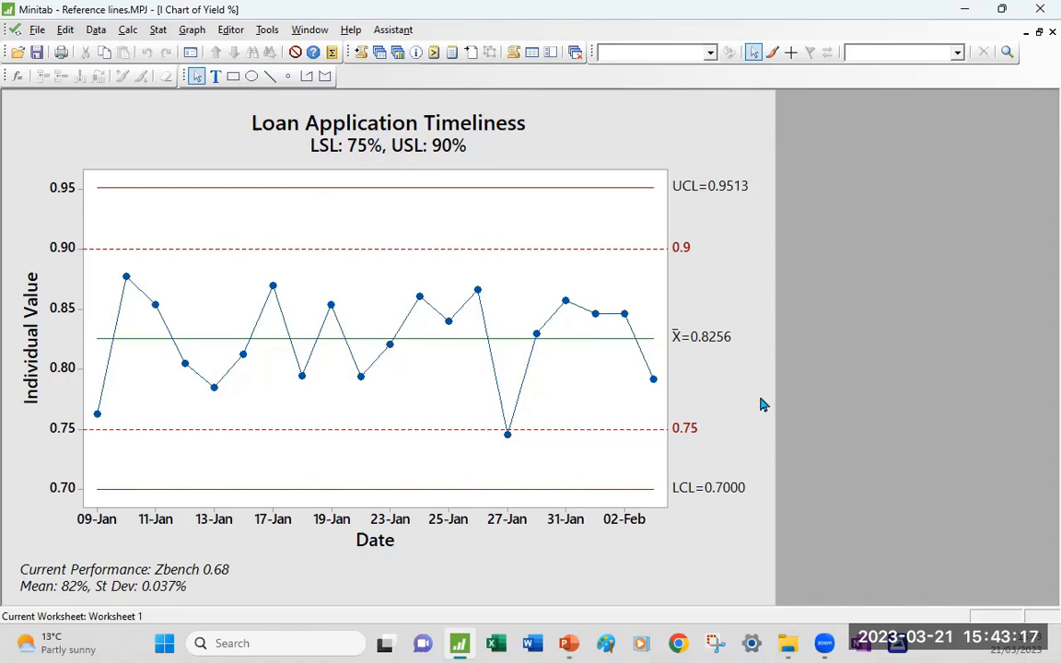
mouse_move(756, 437)
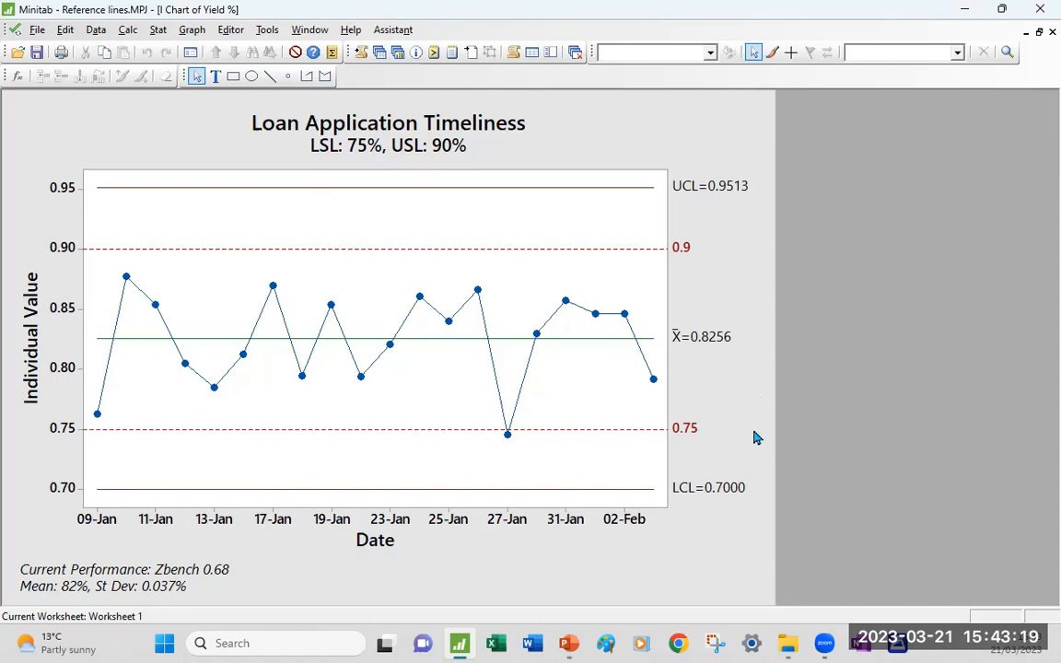
mouse_move(693, 175)
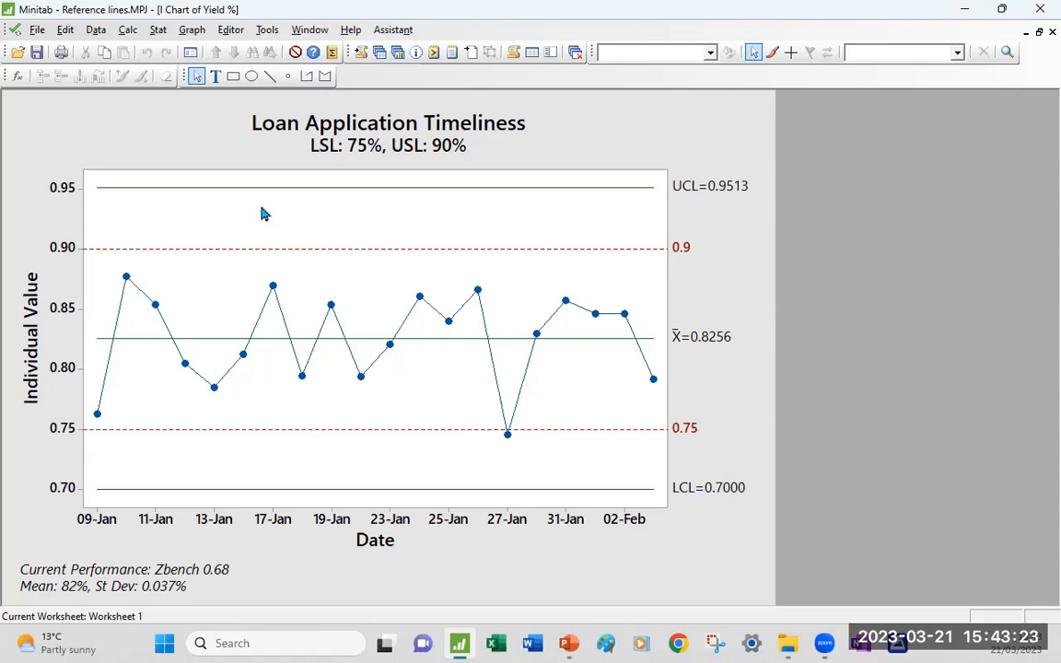
mouse_move(424, 170)
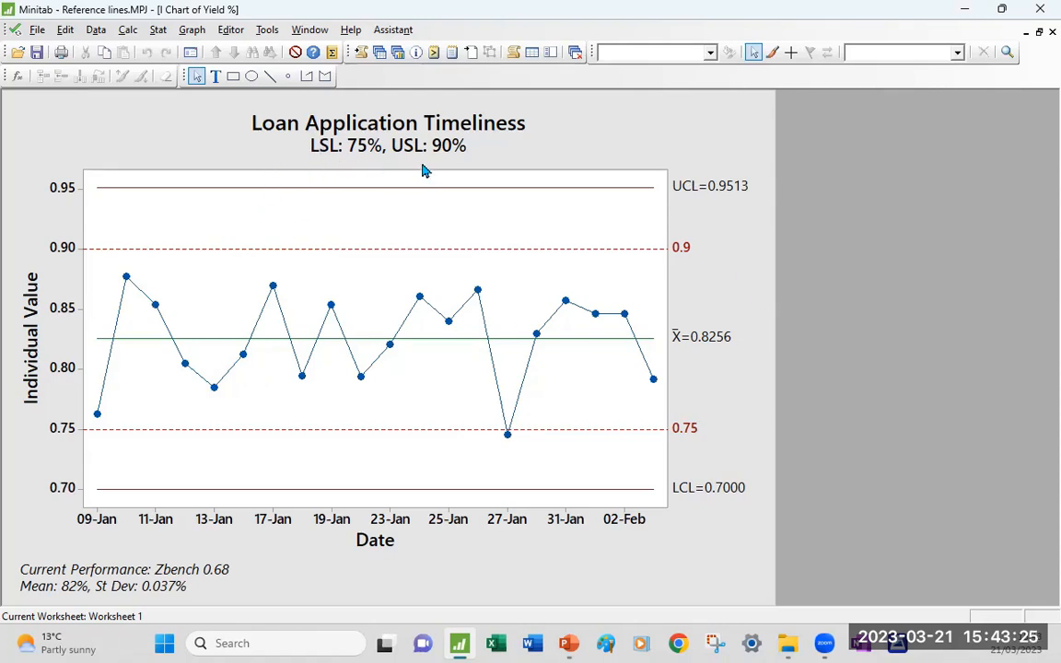
mouse_move(695, 194)
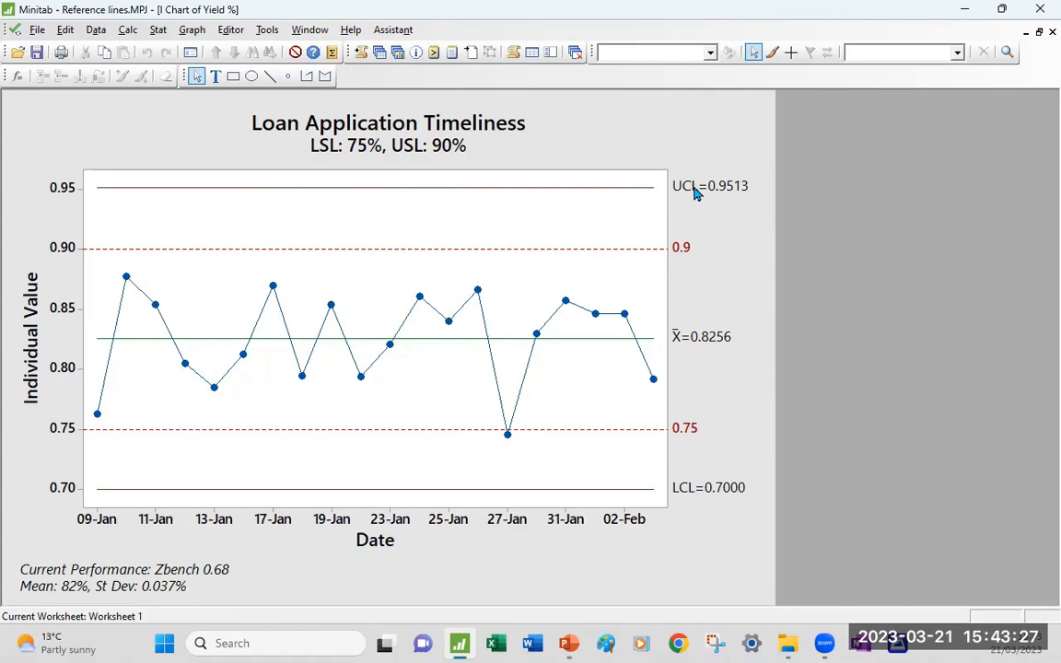
mouse_move(742, 196)
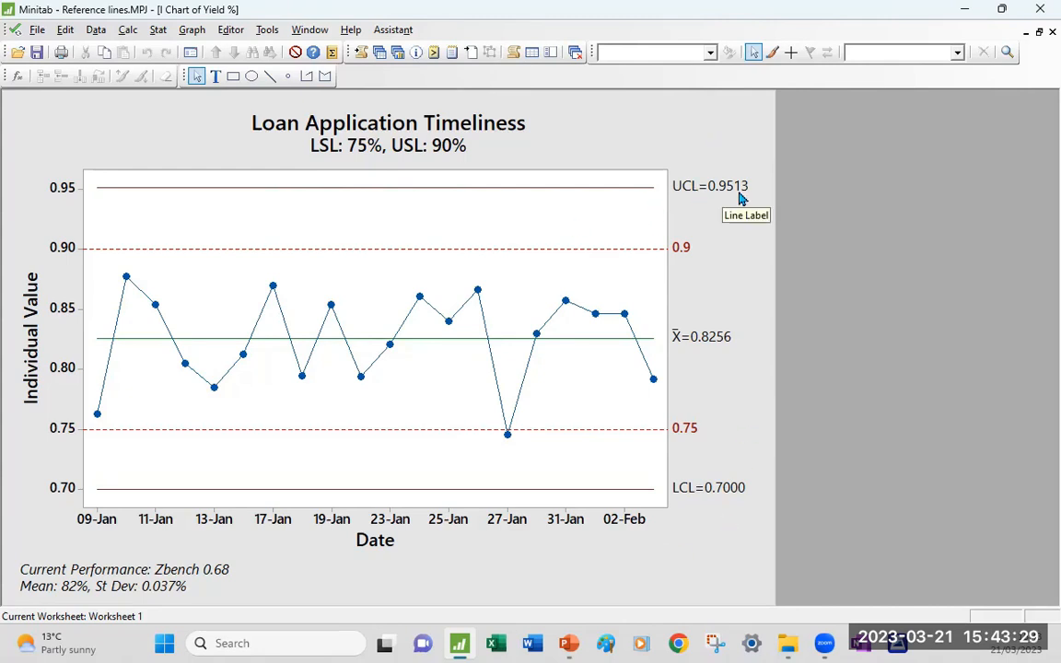
mouse_move(724, 208)
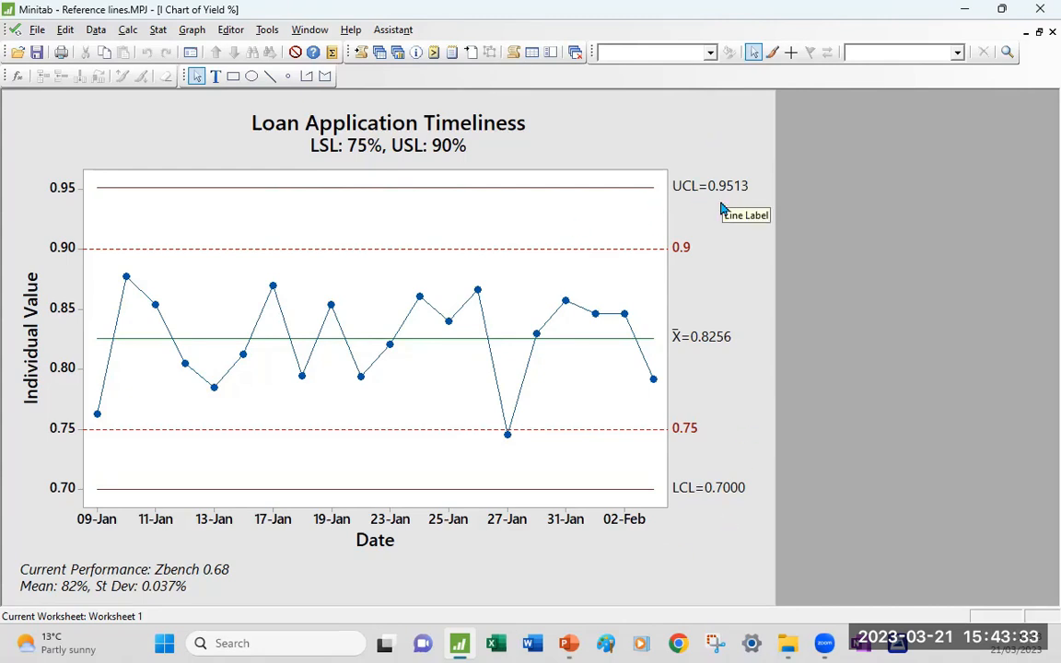
mouse_move(723, 207)
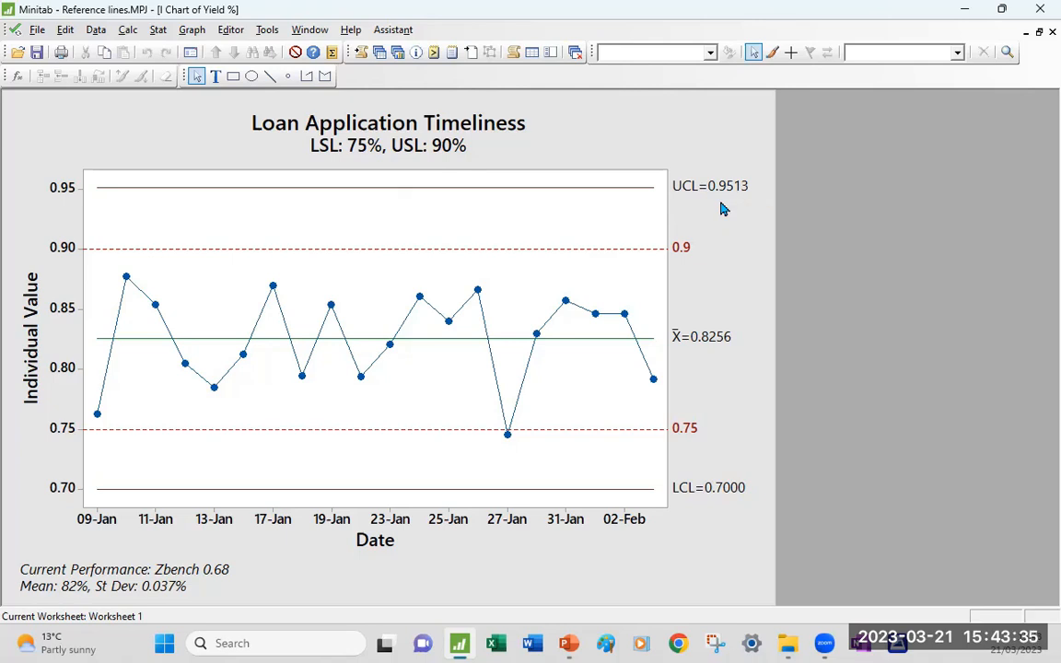